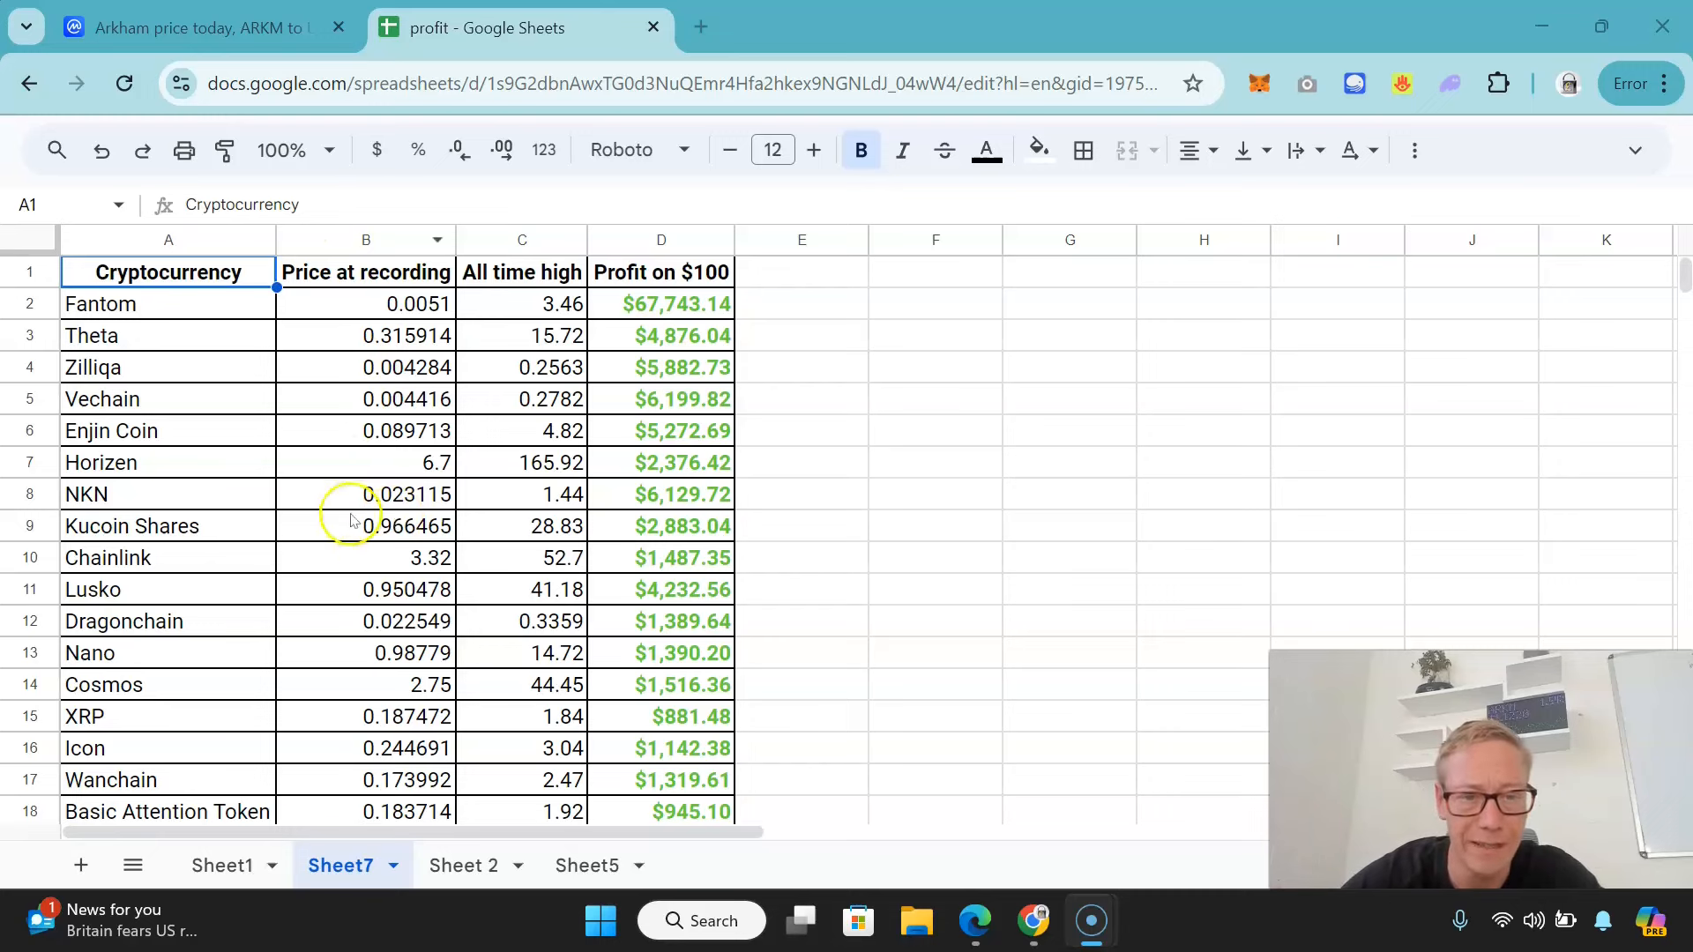
mouse_move(469, 566)
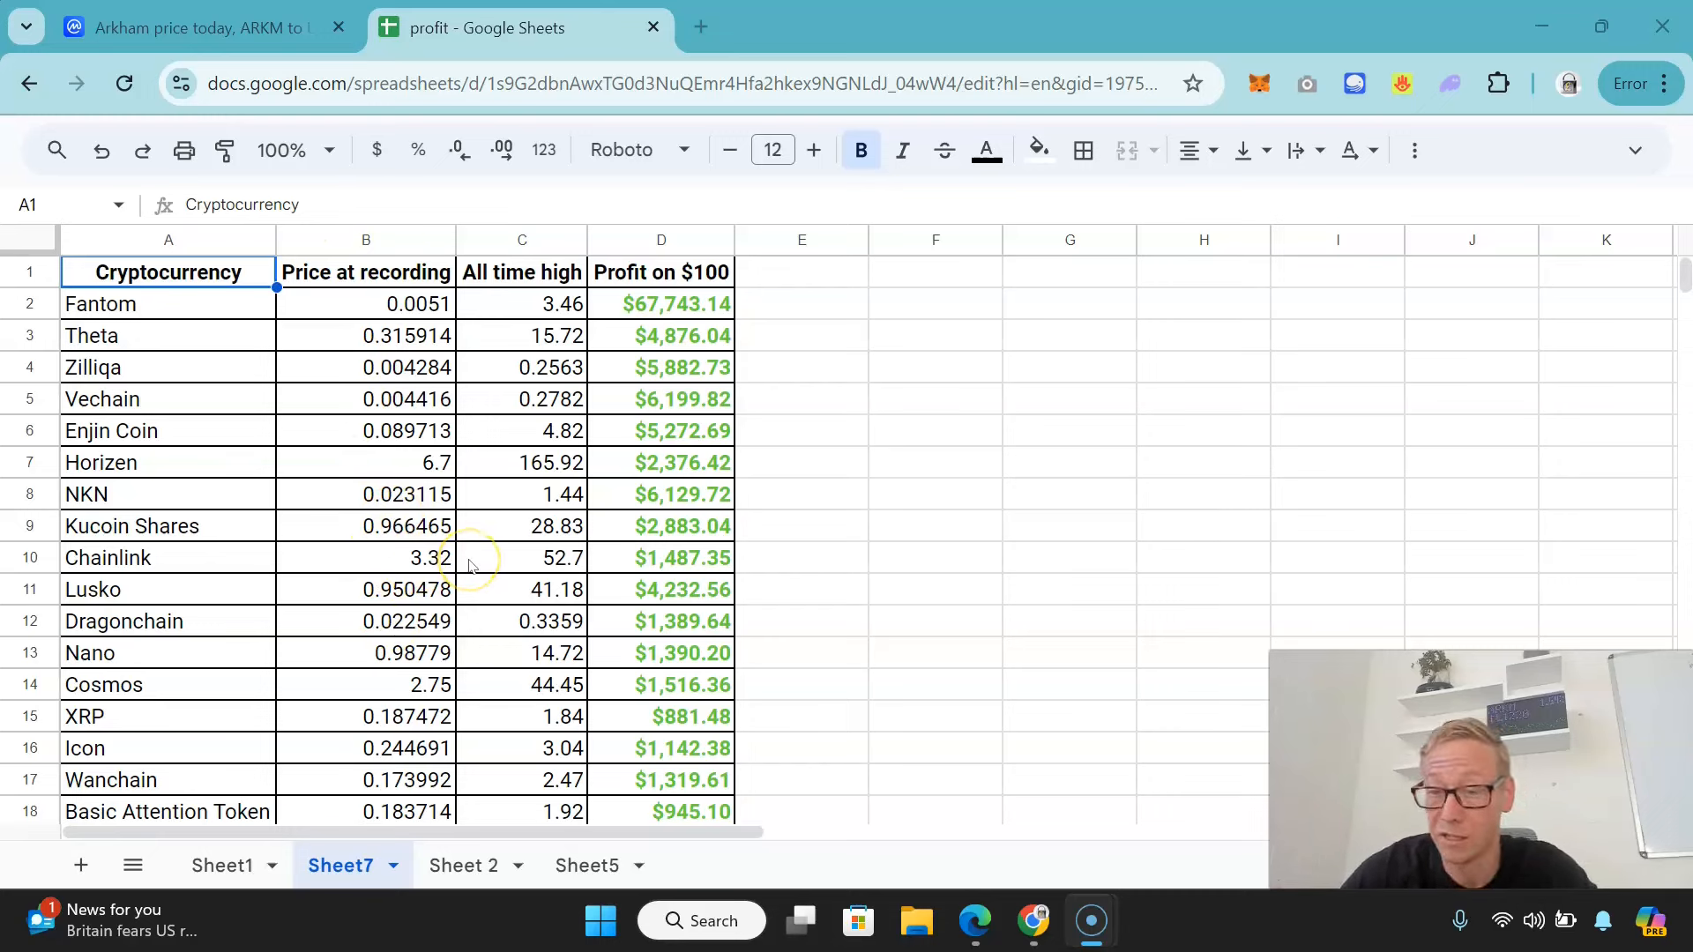
mouse_move(566, 401)
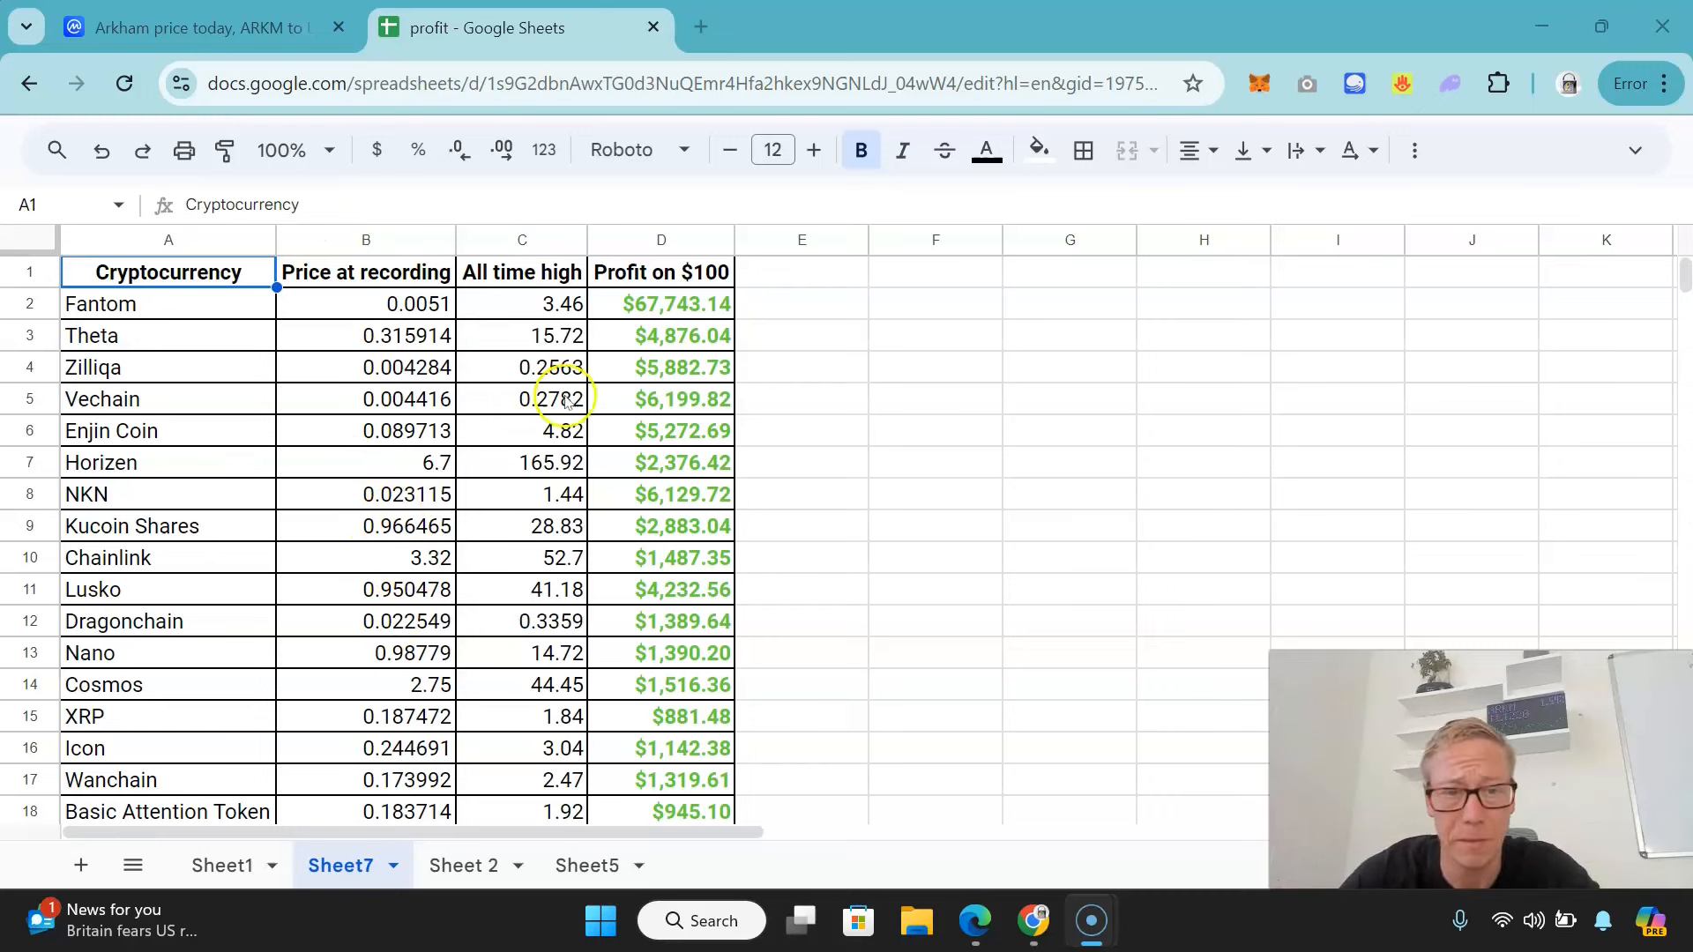
Switch to the Arkham (ARKM) price page at $1.12 and jump to its About section
left_click(662, 494)
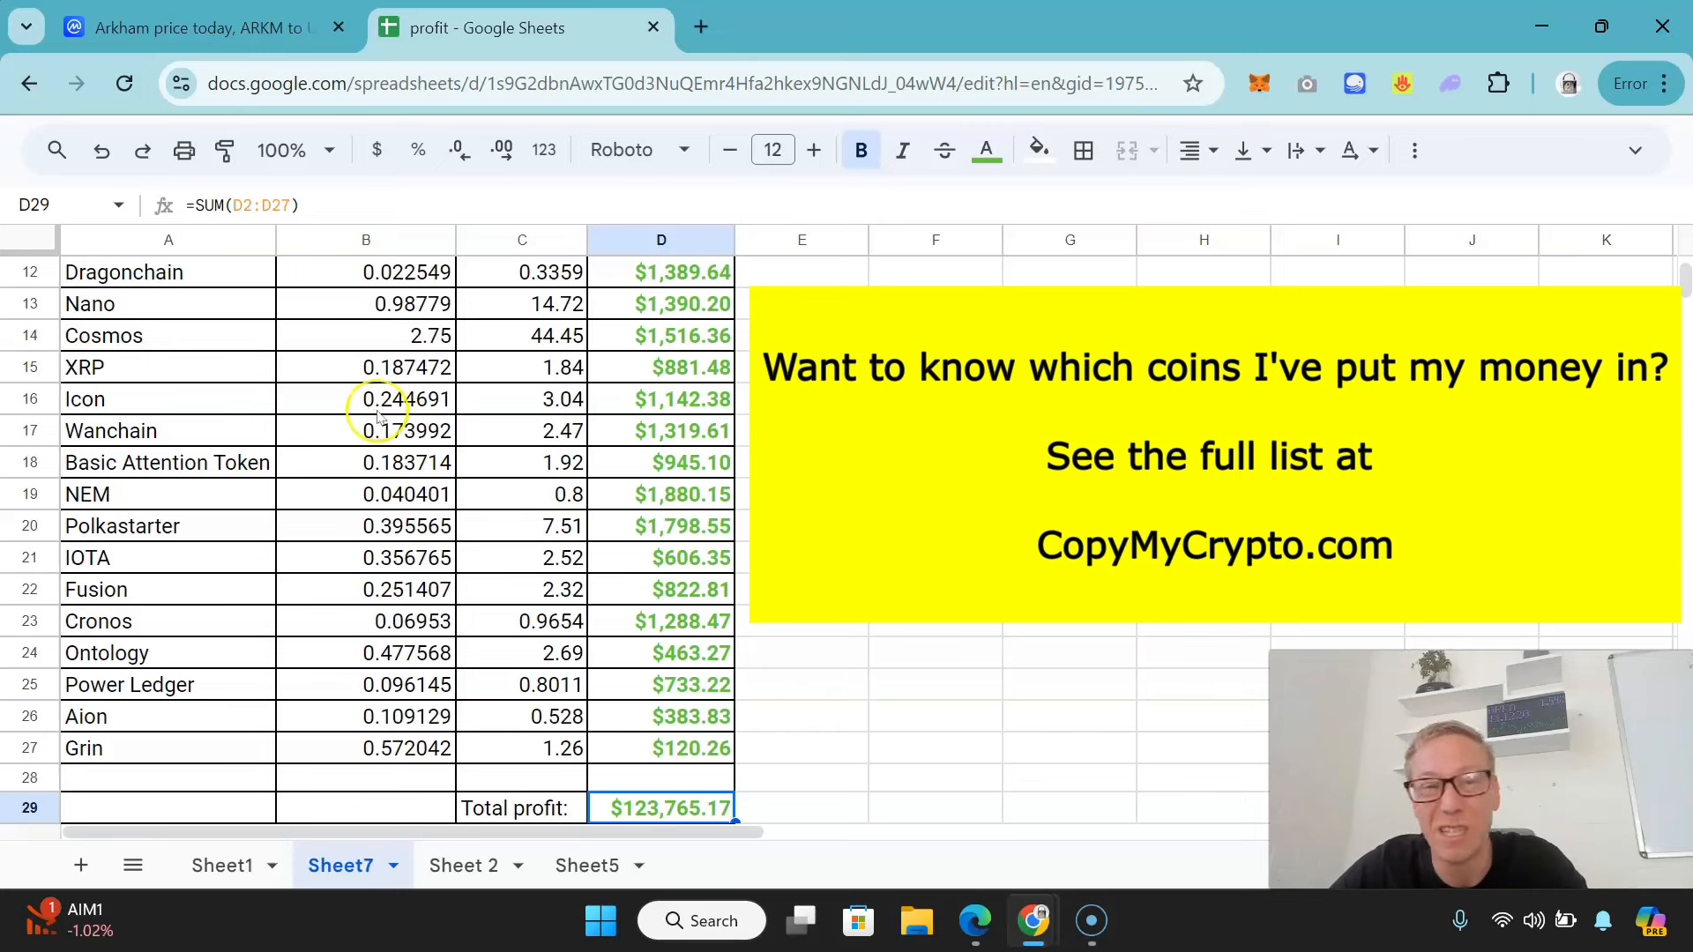
left_click(194, 27)
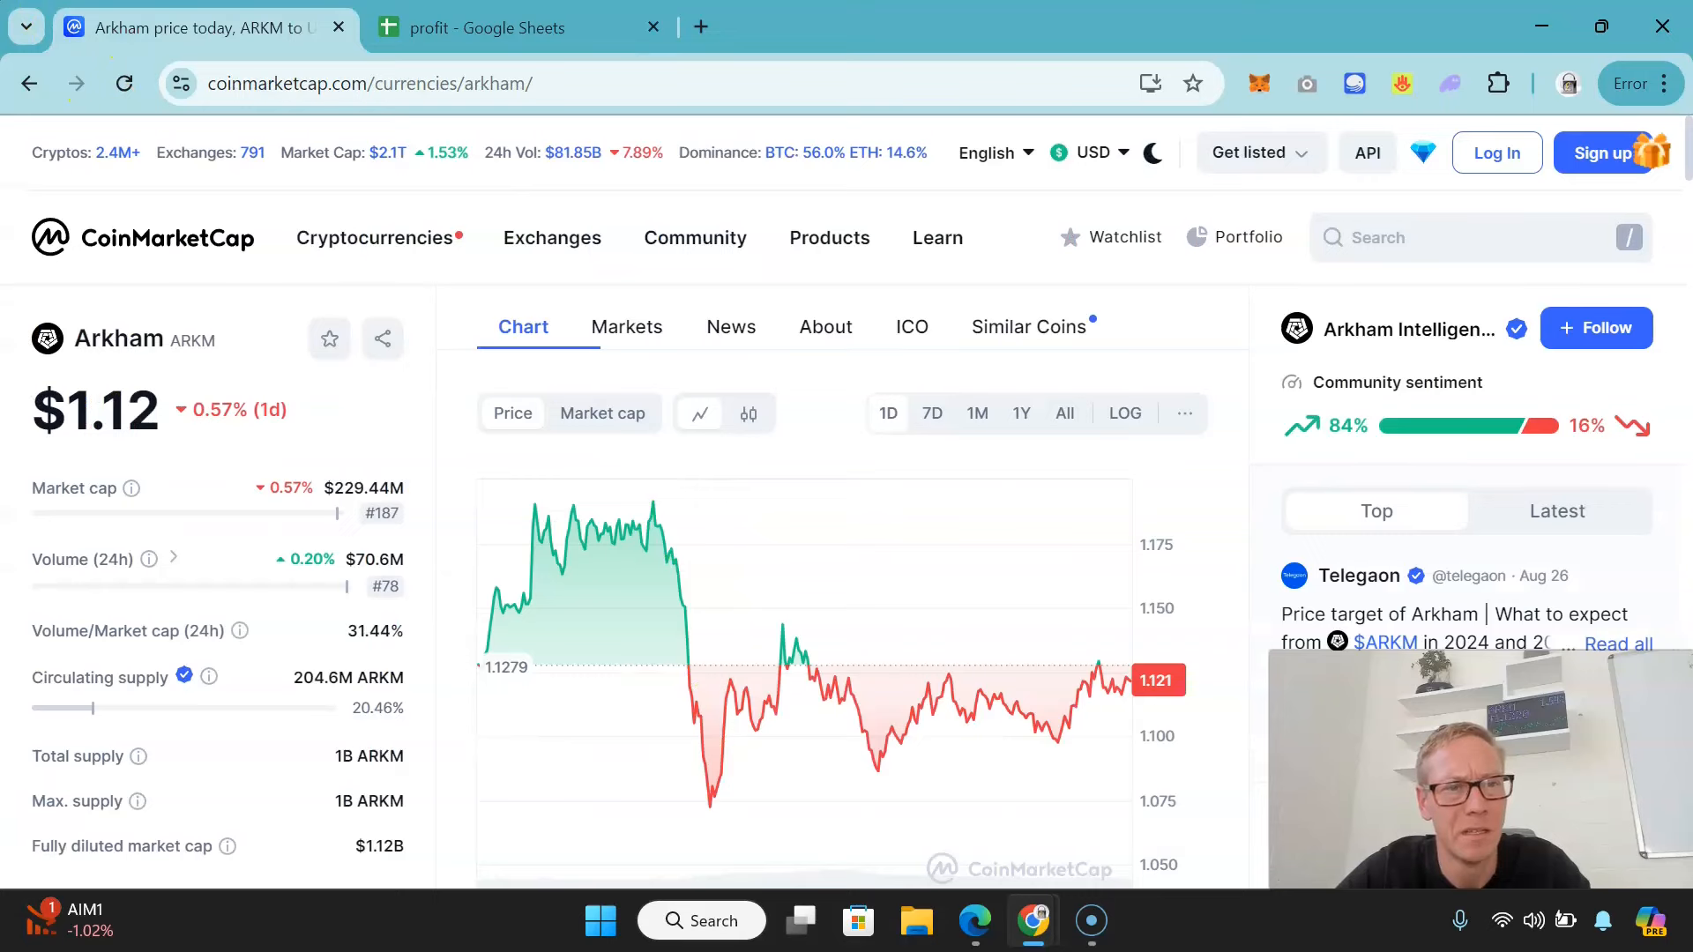
left_click(826, 326)
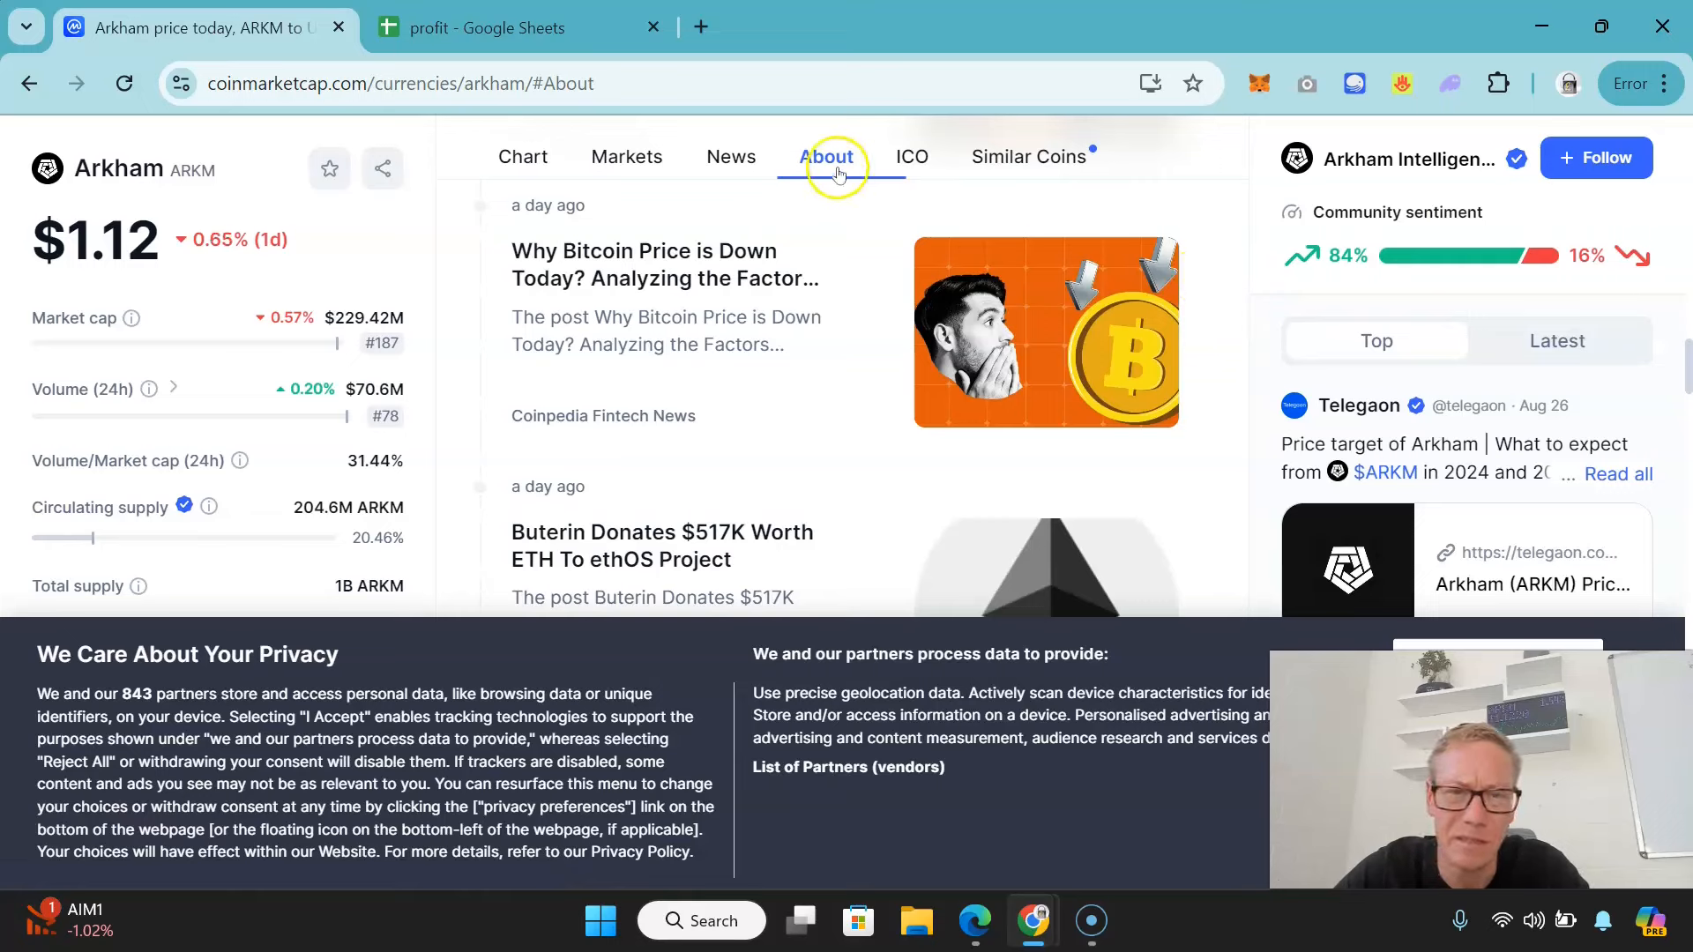
left_click(826, 157)
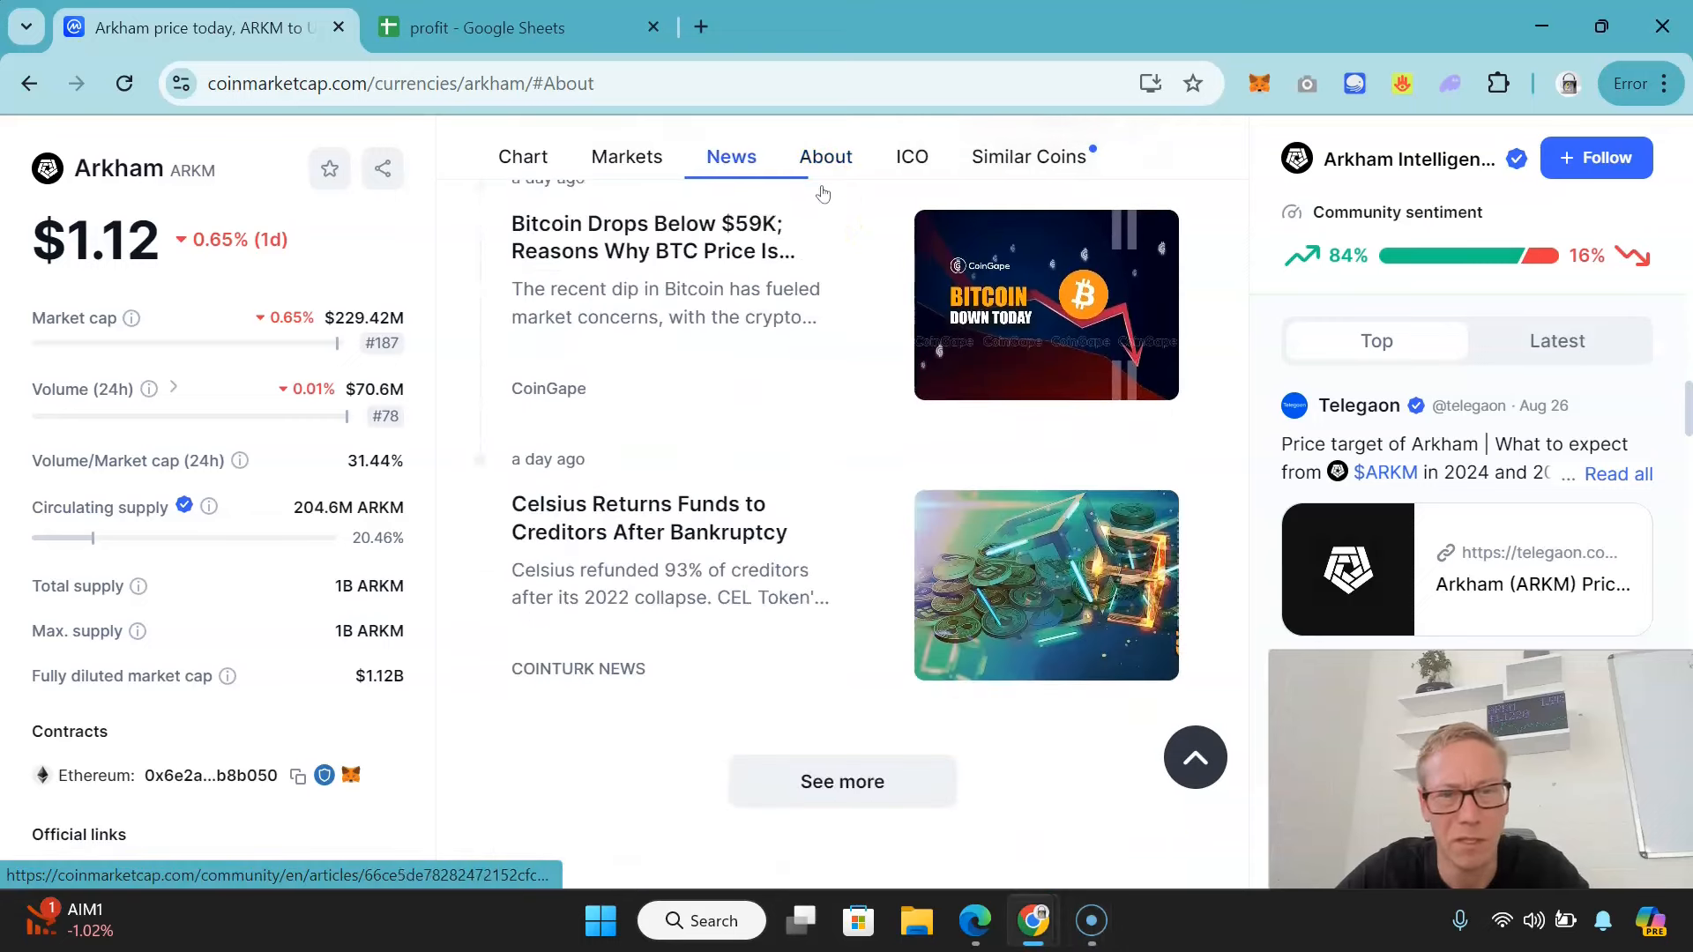
Show the About text describing the Analytics Platform, Intel Exchange, AI engine and privacy concerns
left_click(825, 157)
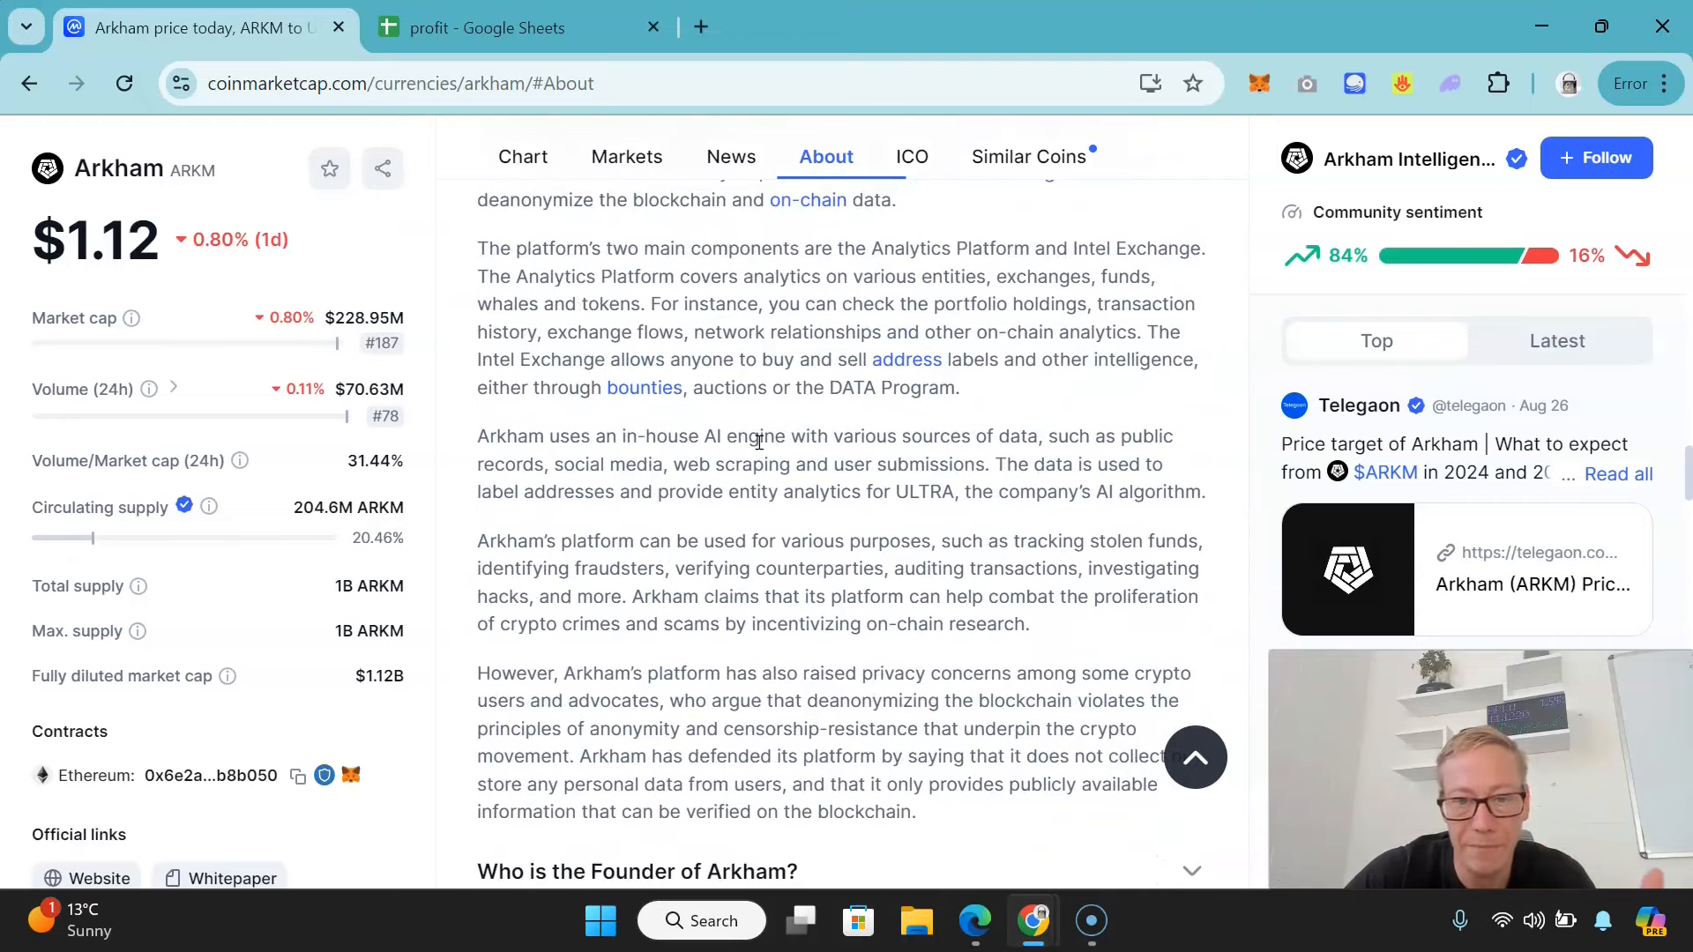
scroll("down", 3)
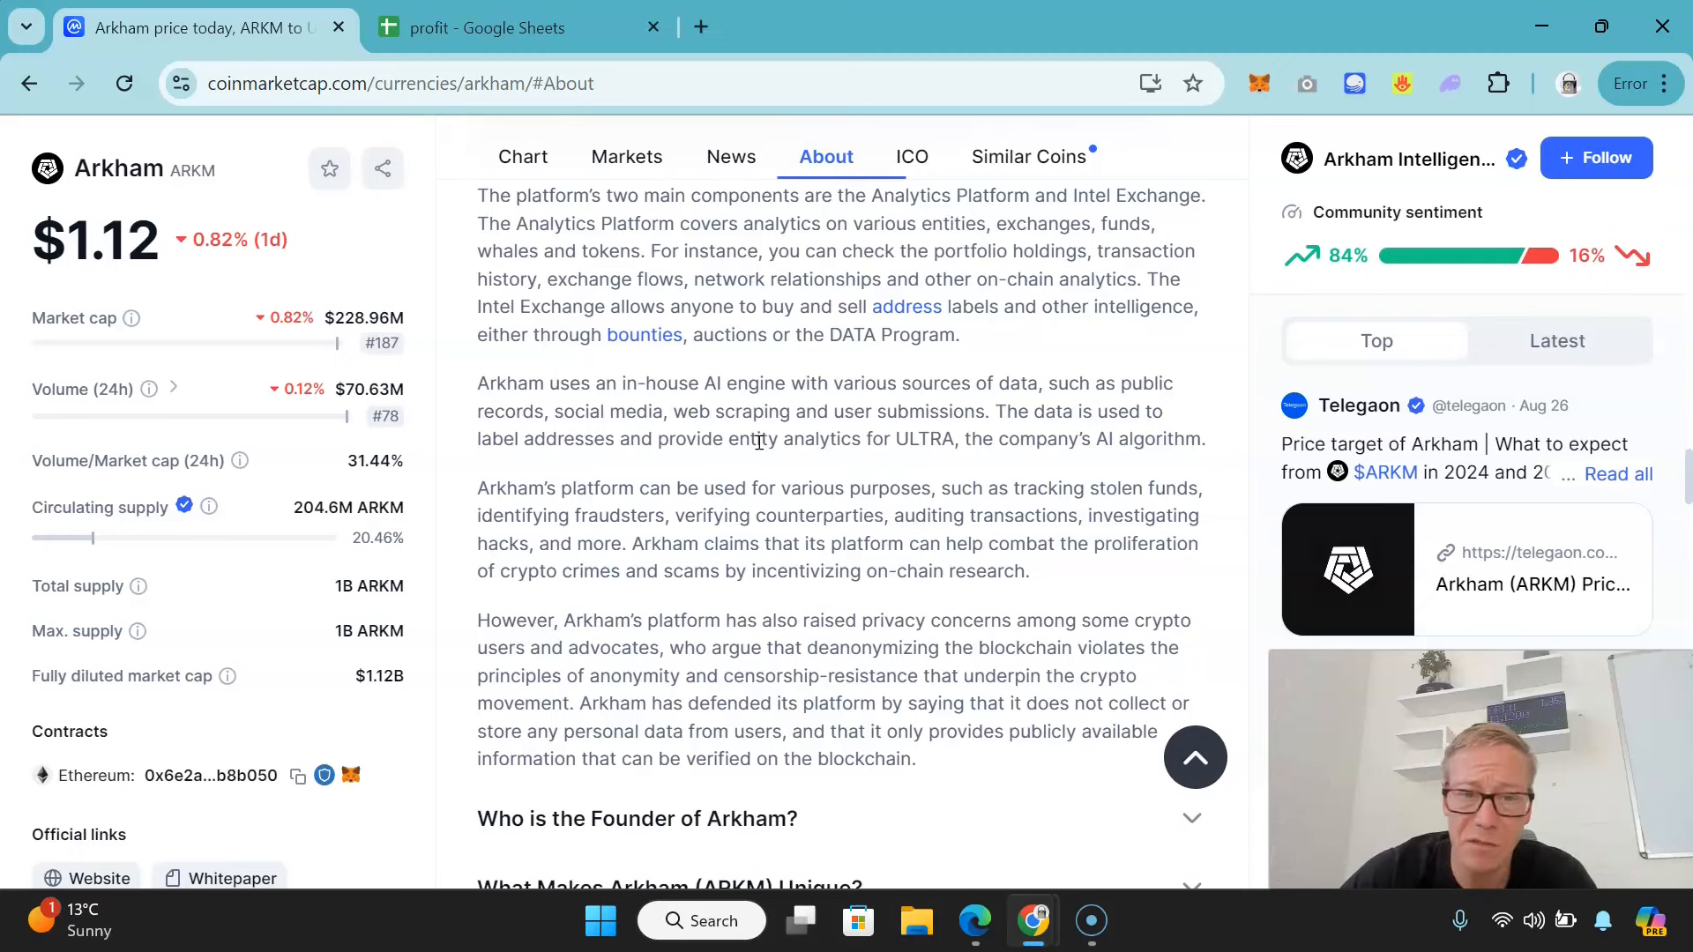
Reveal the 'Who is the Founder of Arkham?' answer naming Miguel Morel, founder in 2020
scroll("down", 3)
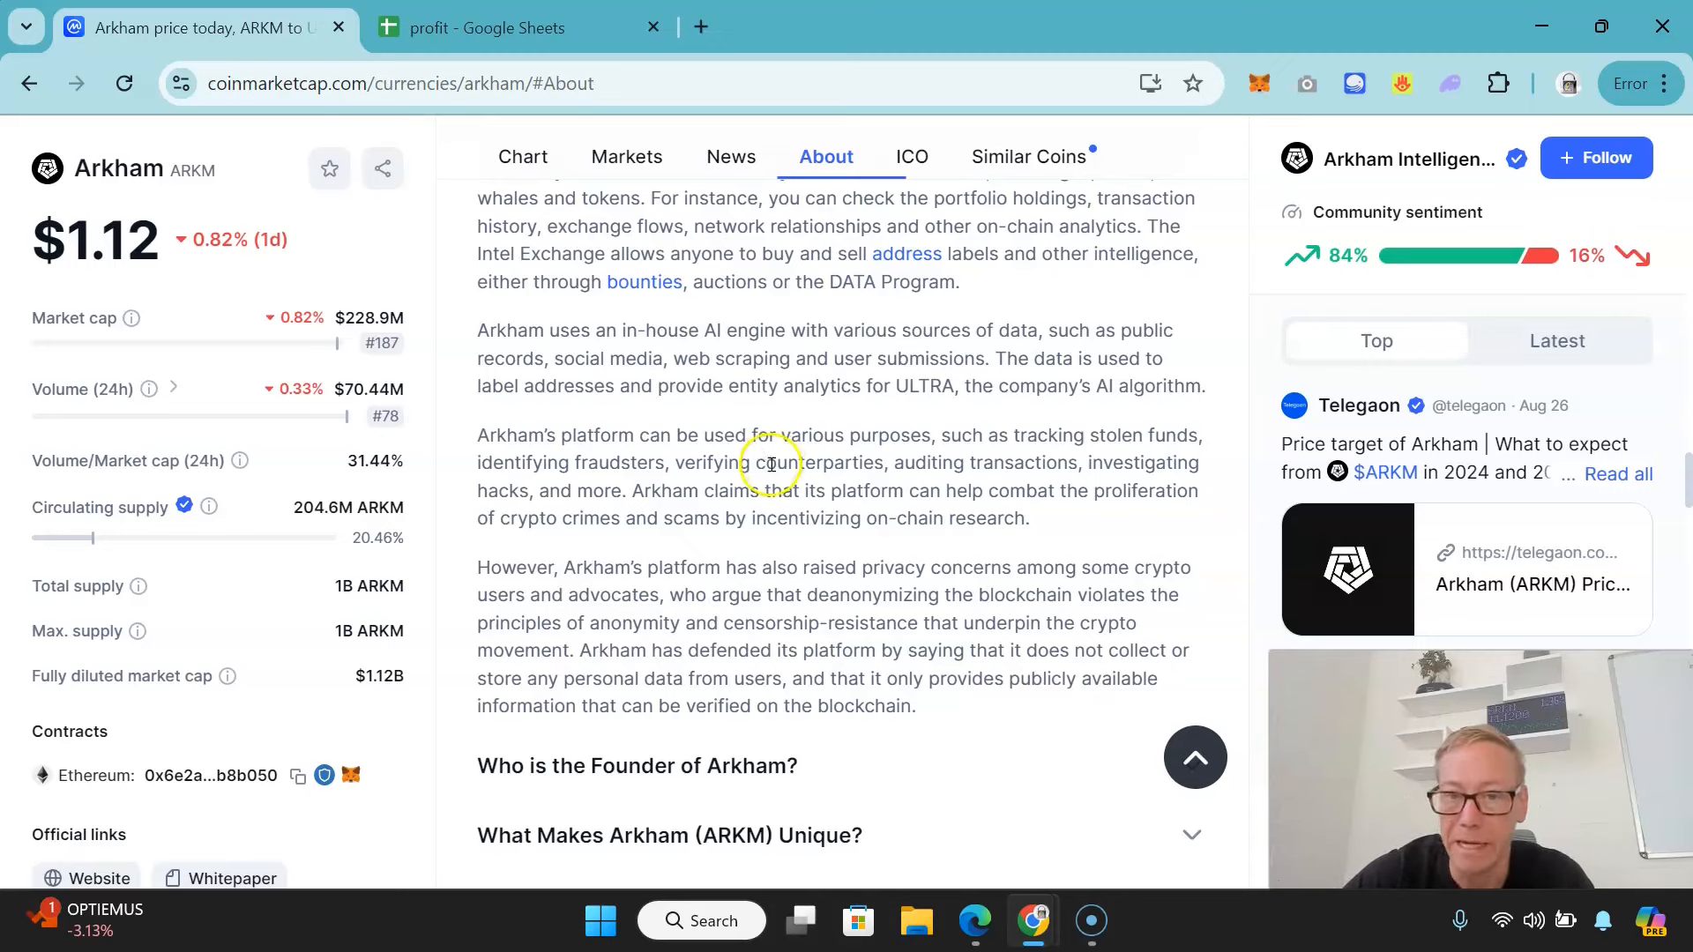
mouse_move(768, 465)
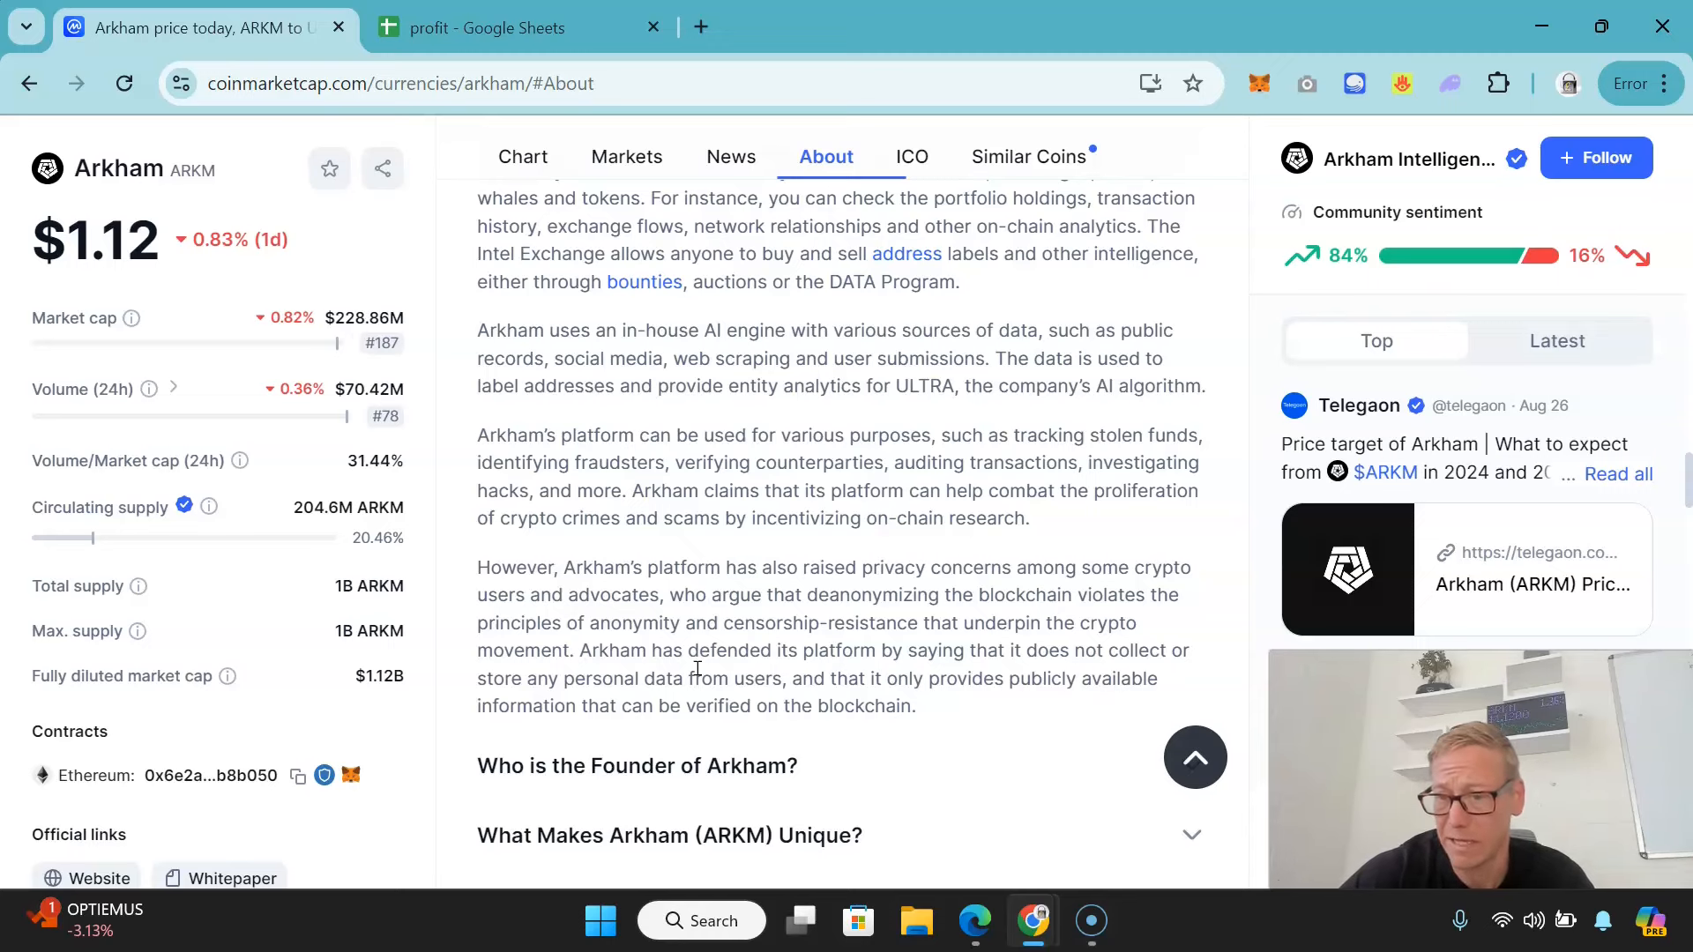
scroll("down", 3)
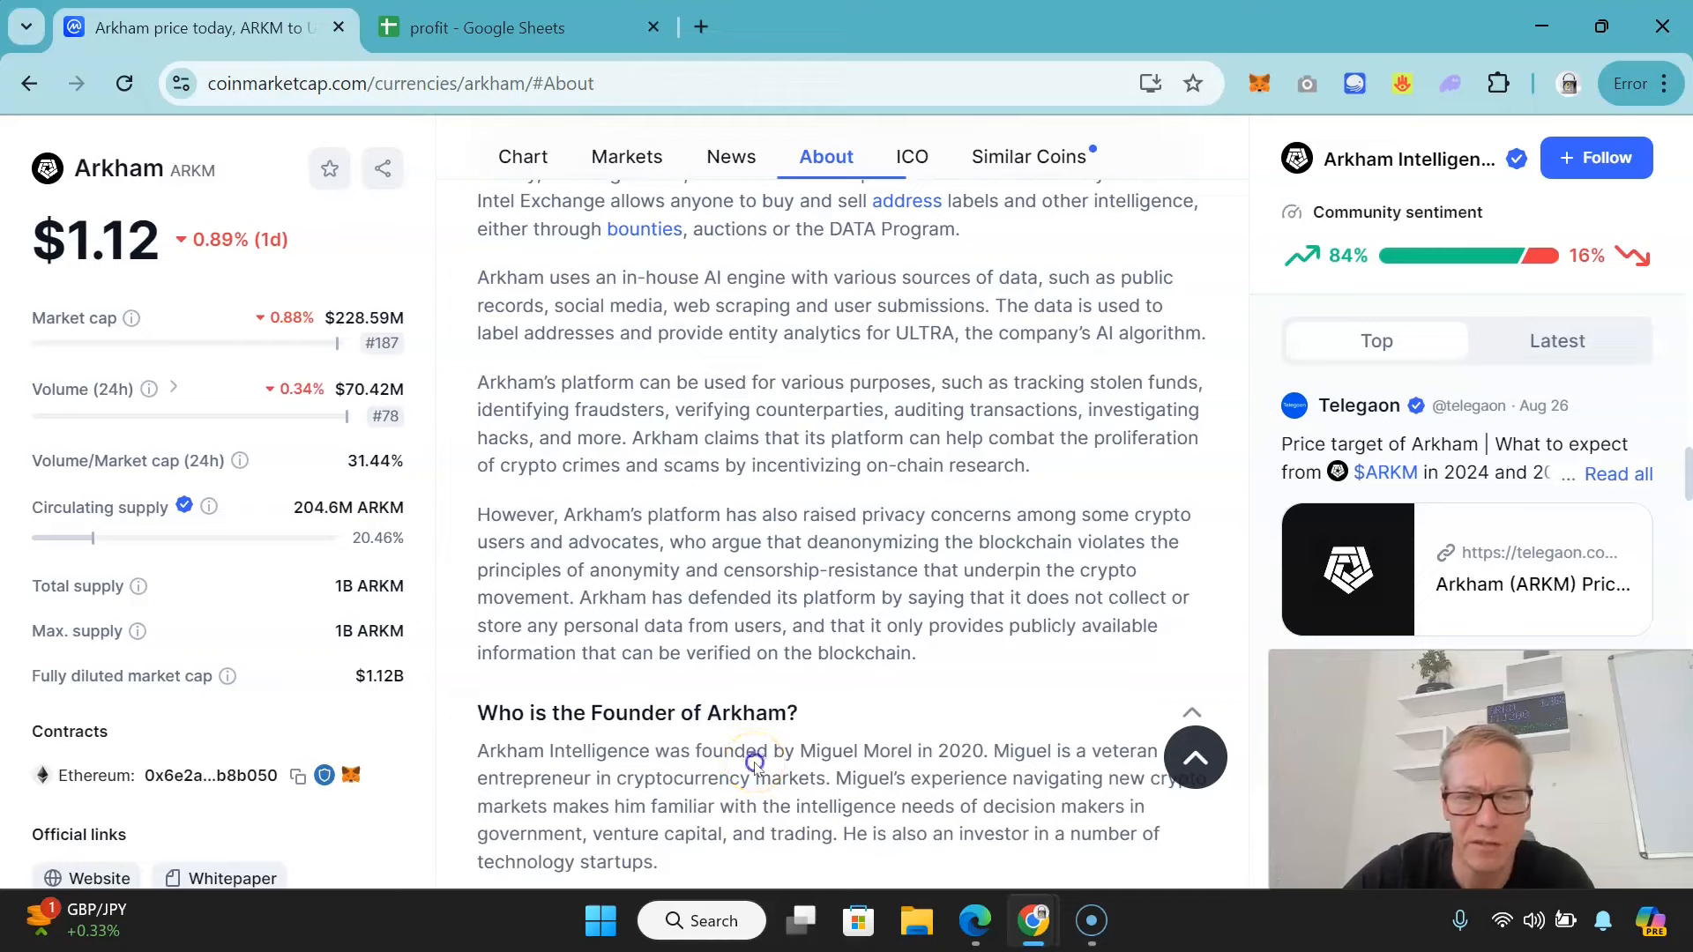
scroll("down", 3)
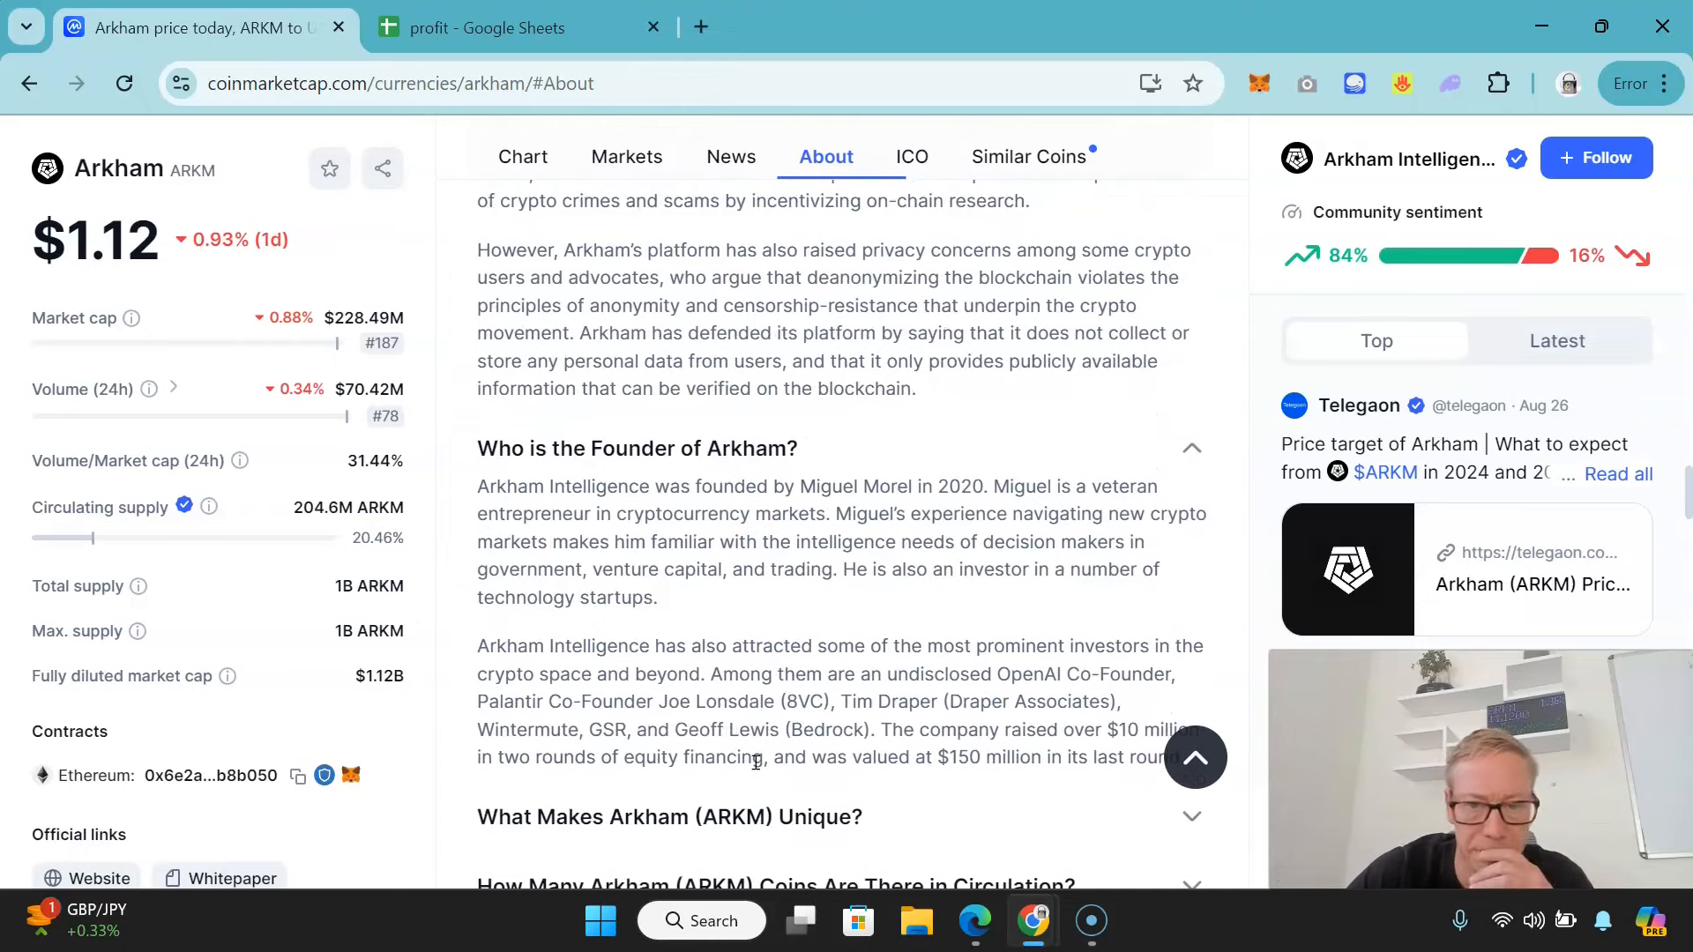
scroll("down", 3)
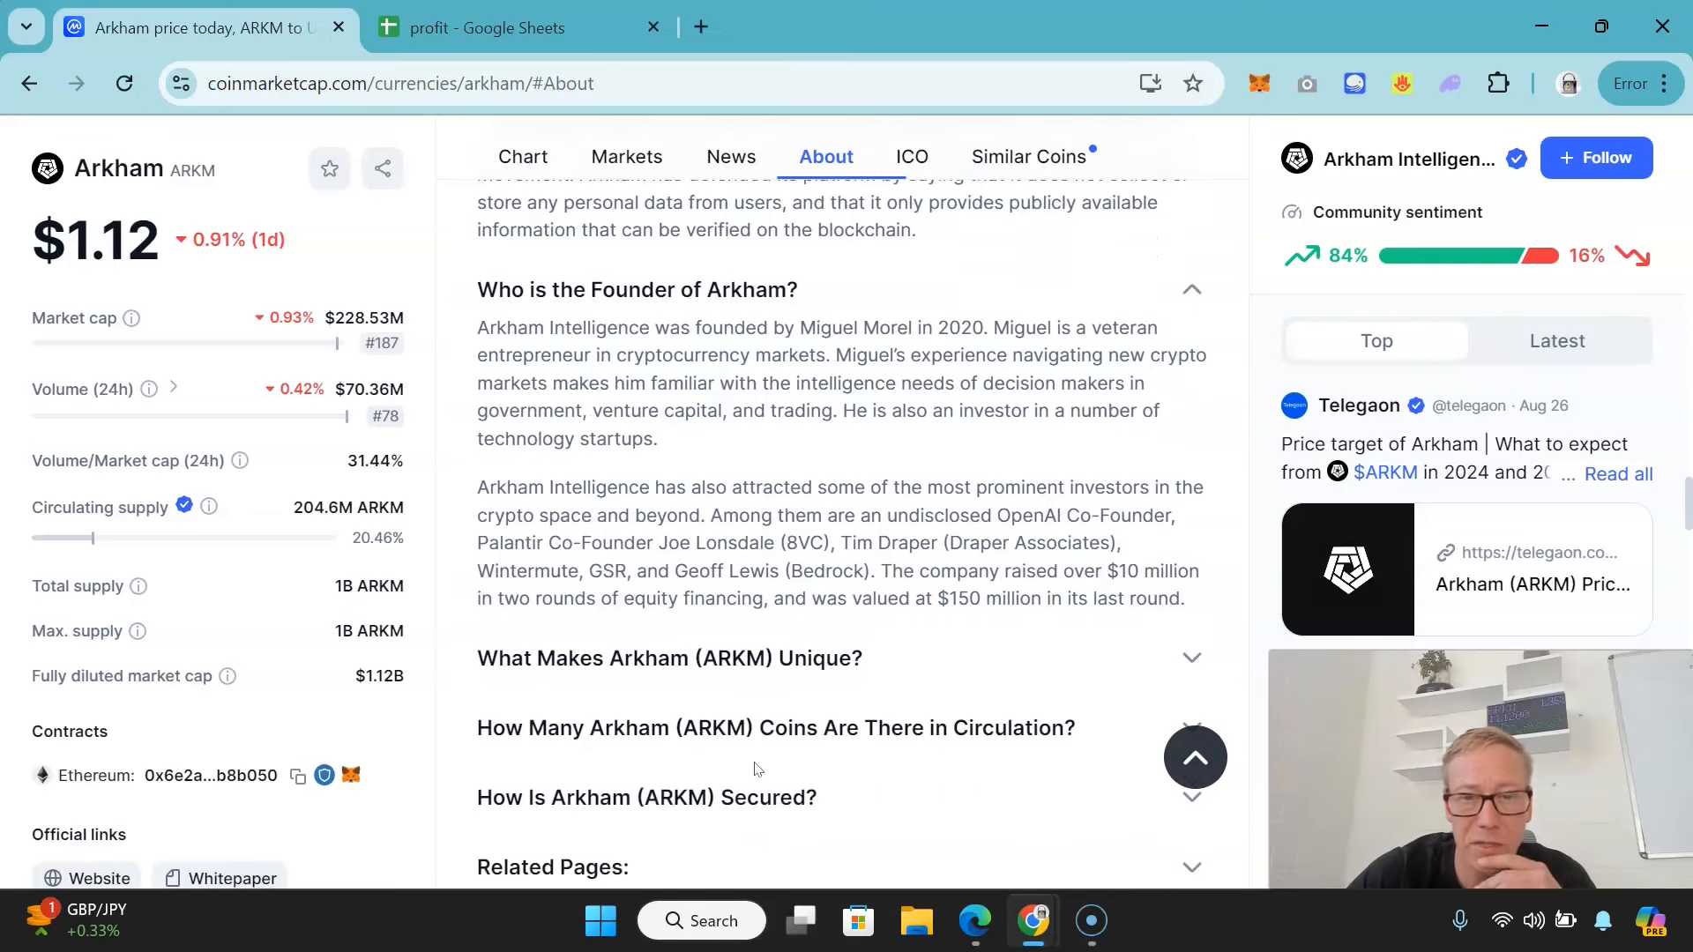
scroll("down", 3)
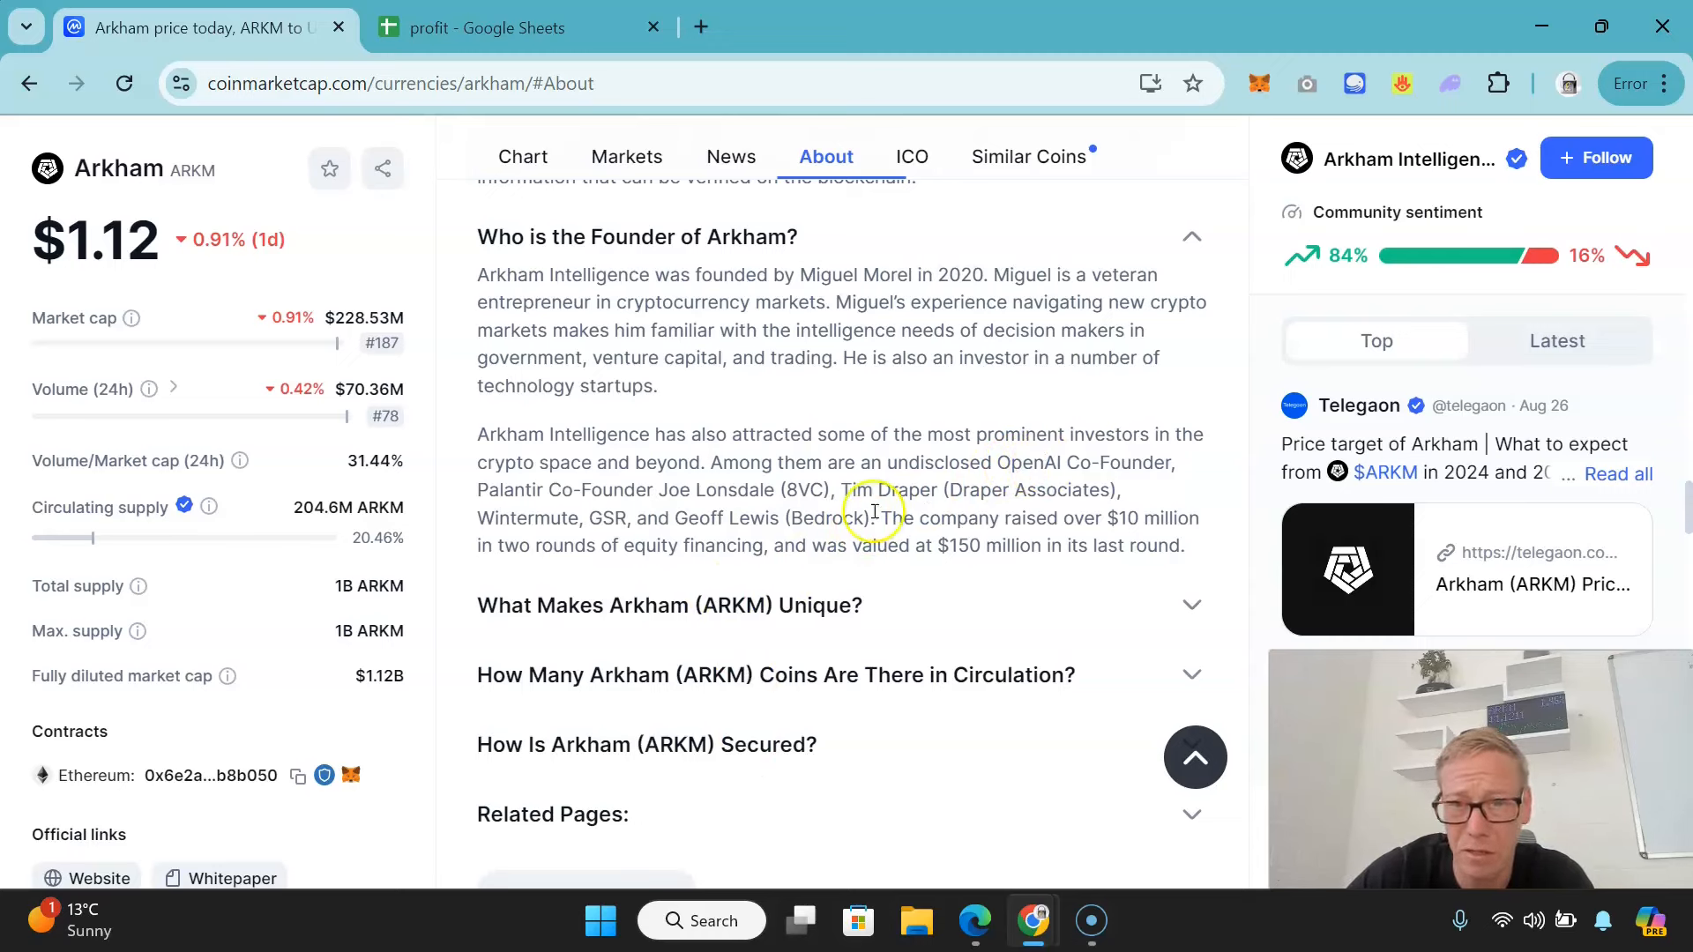
mouse_move(637, 492)
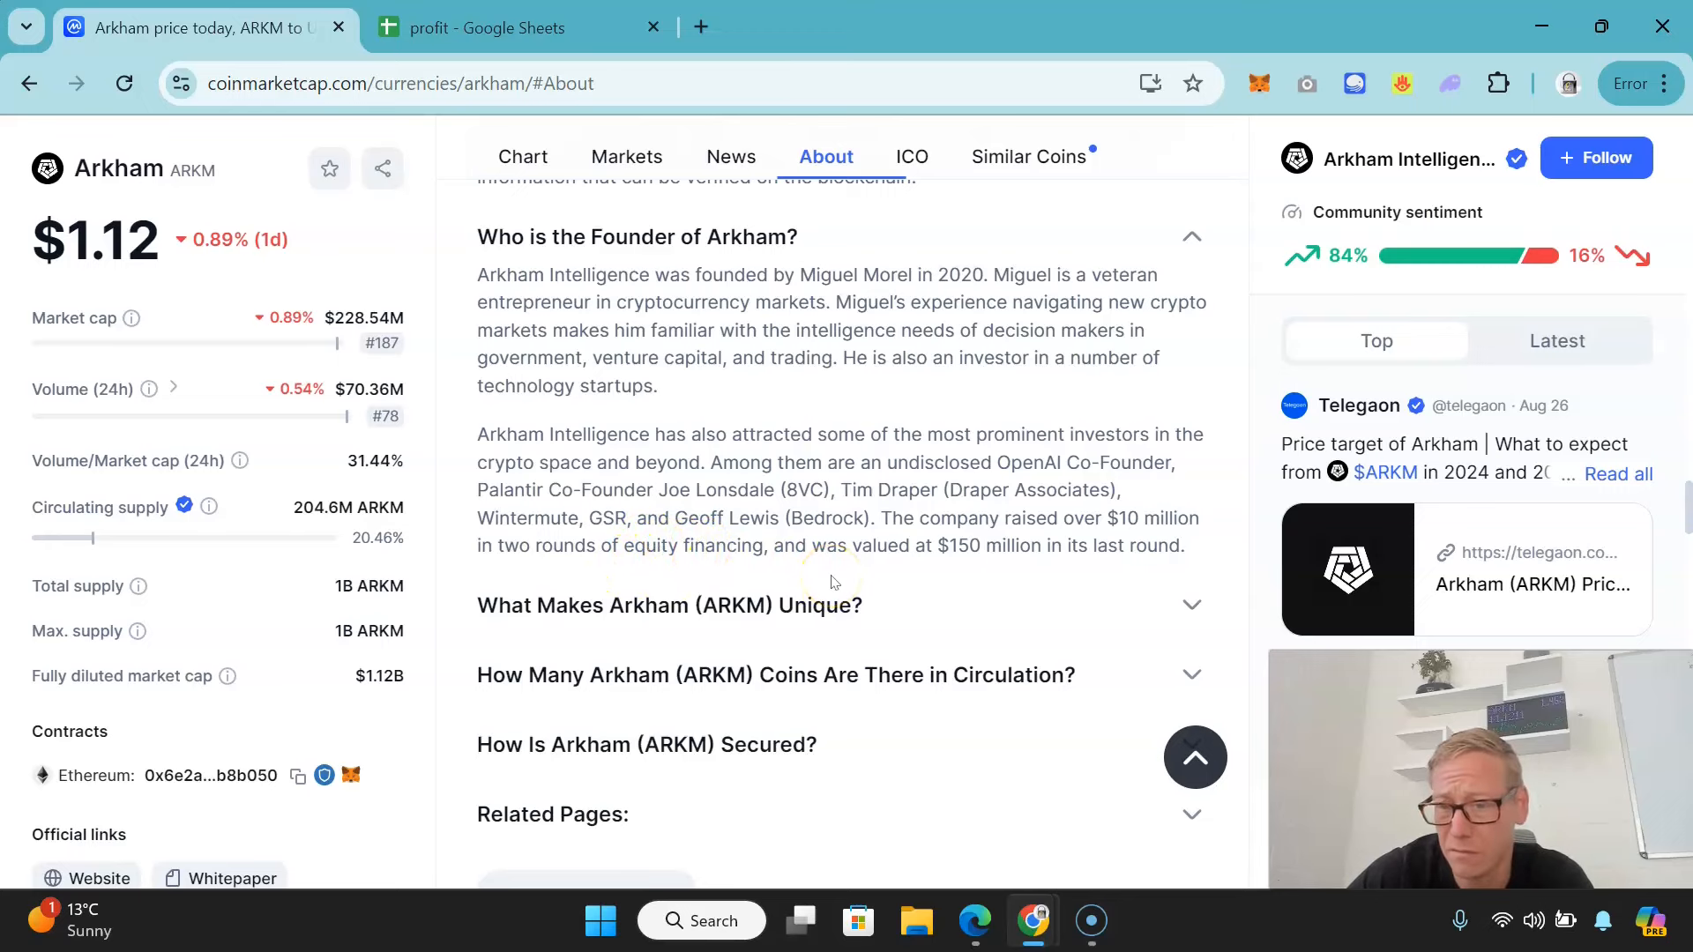
scroll("down", 3)
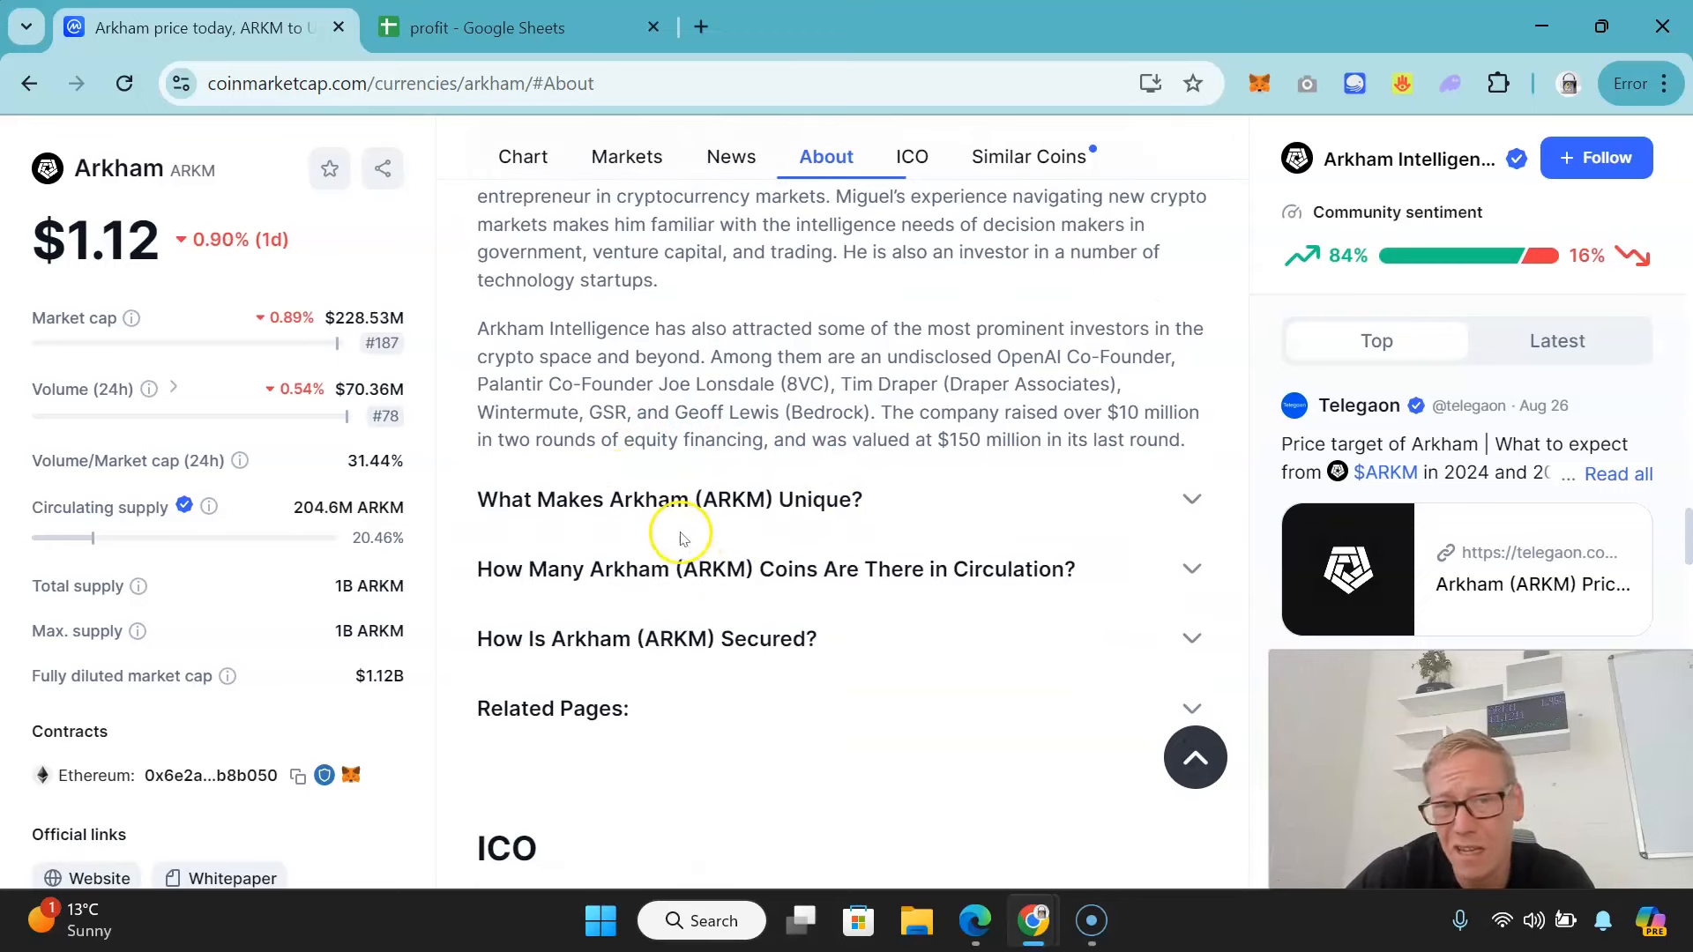
scroll("down", 3)
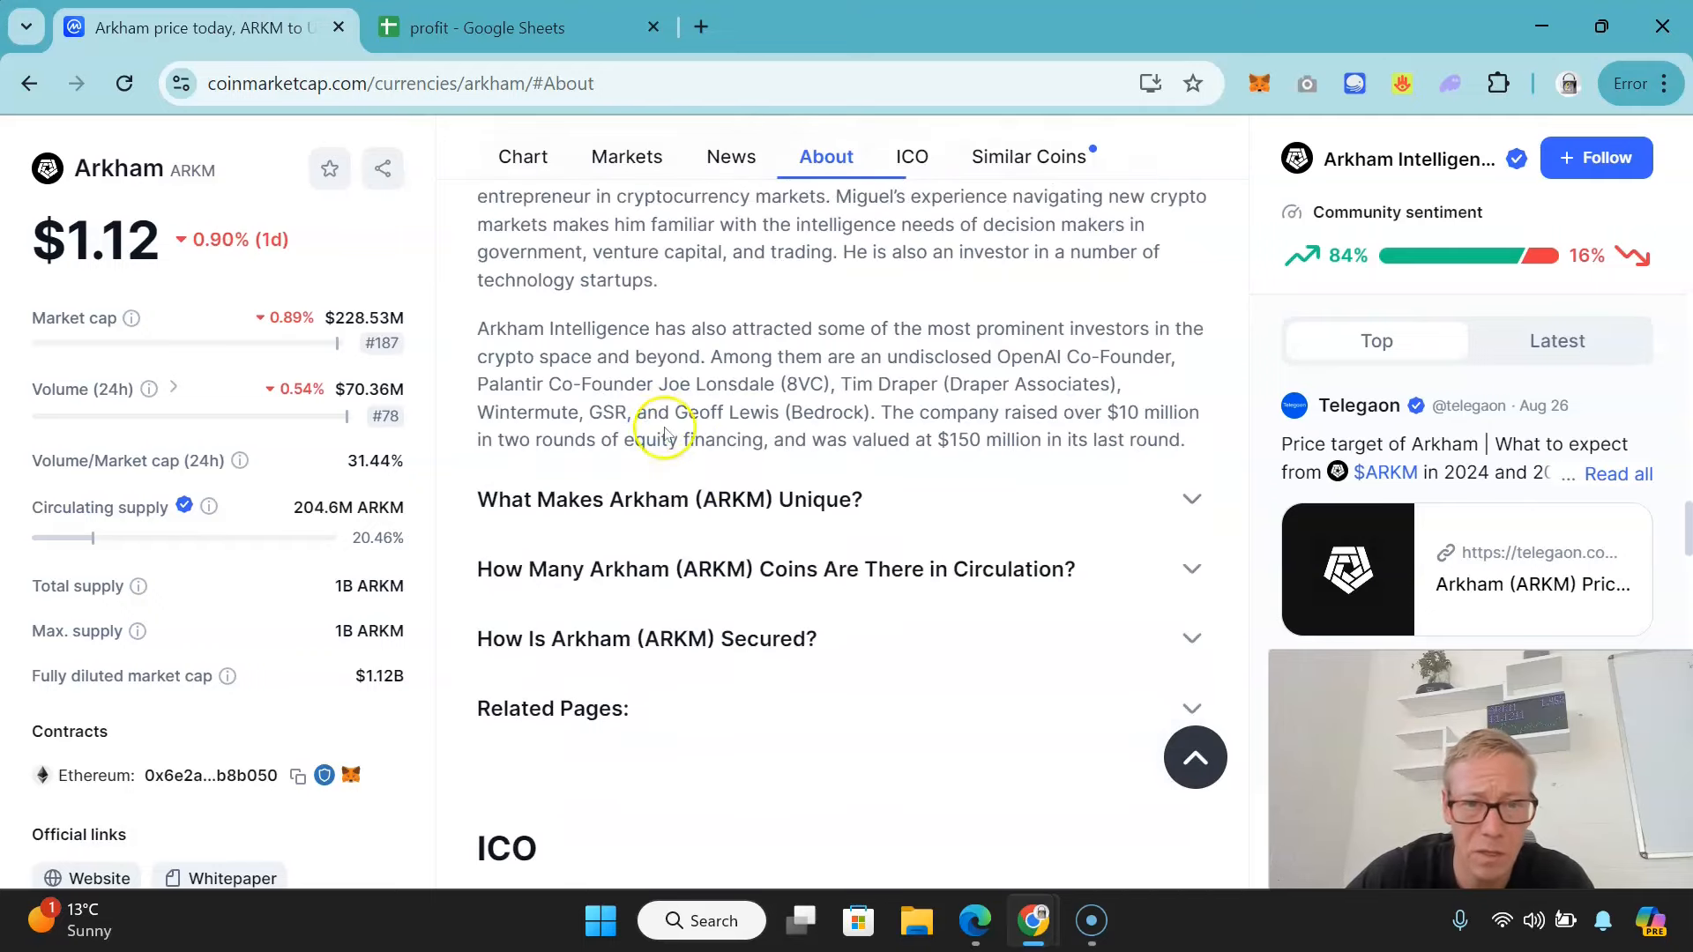
Reach the Official links and open arkhamintelligence.com in a new tab
scroll("down", 3)
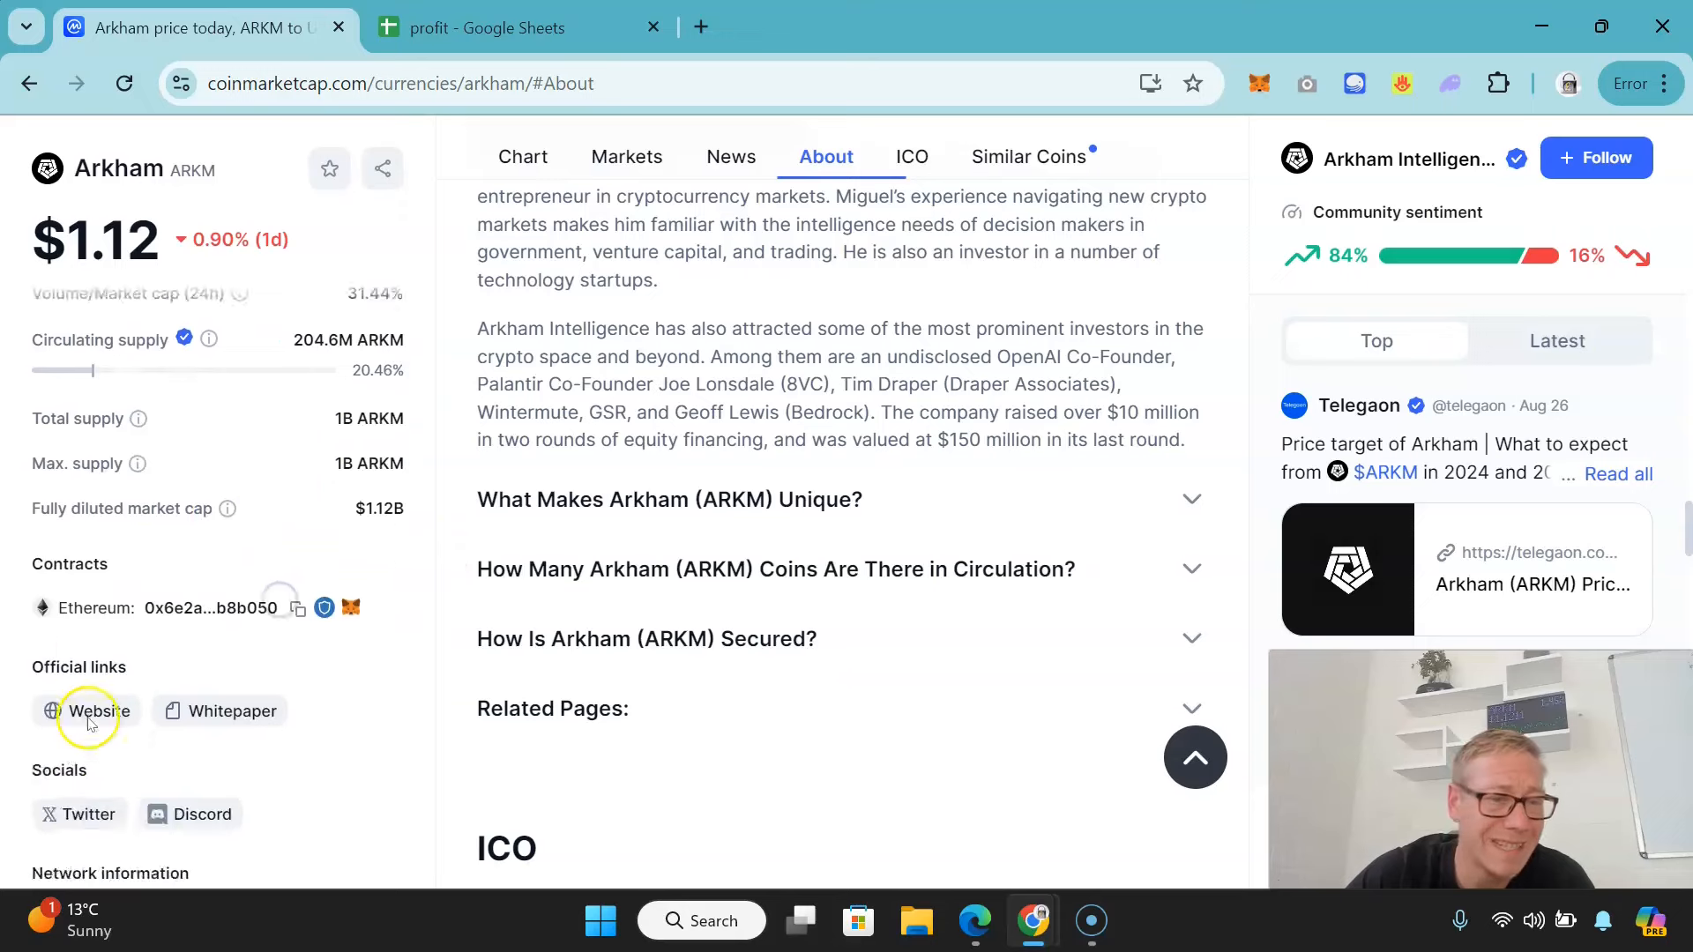
scroll("down", 3)
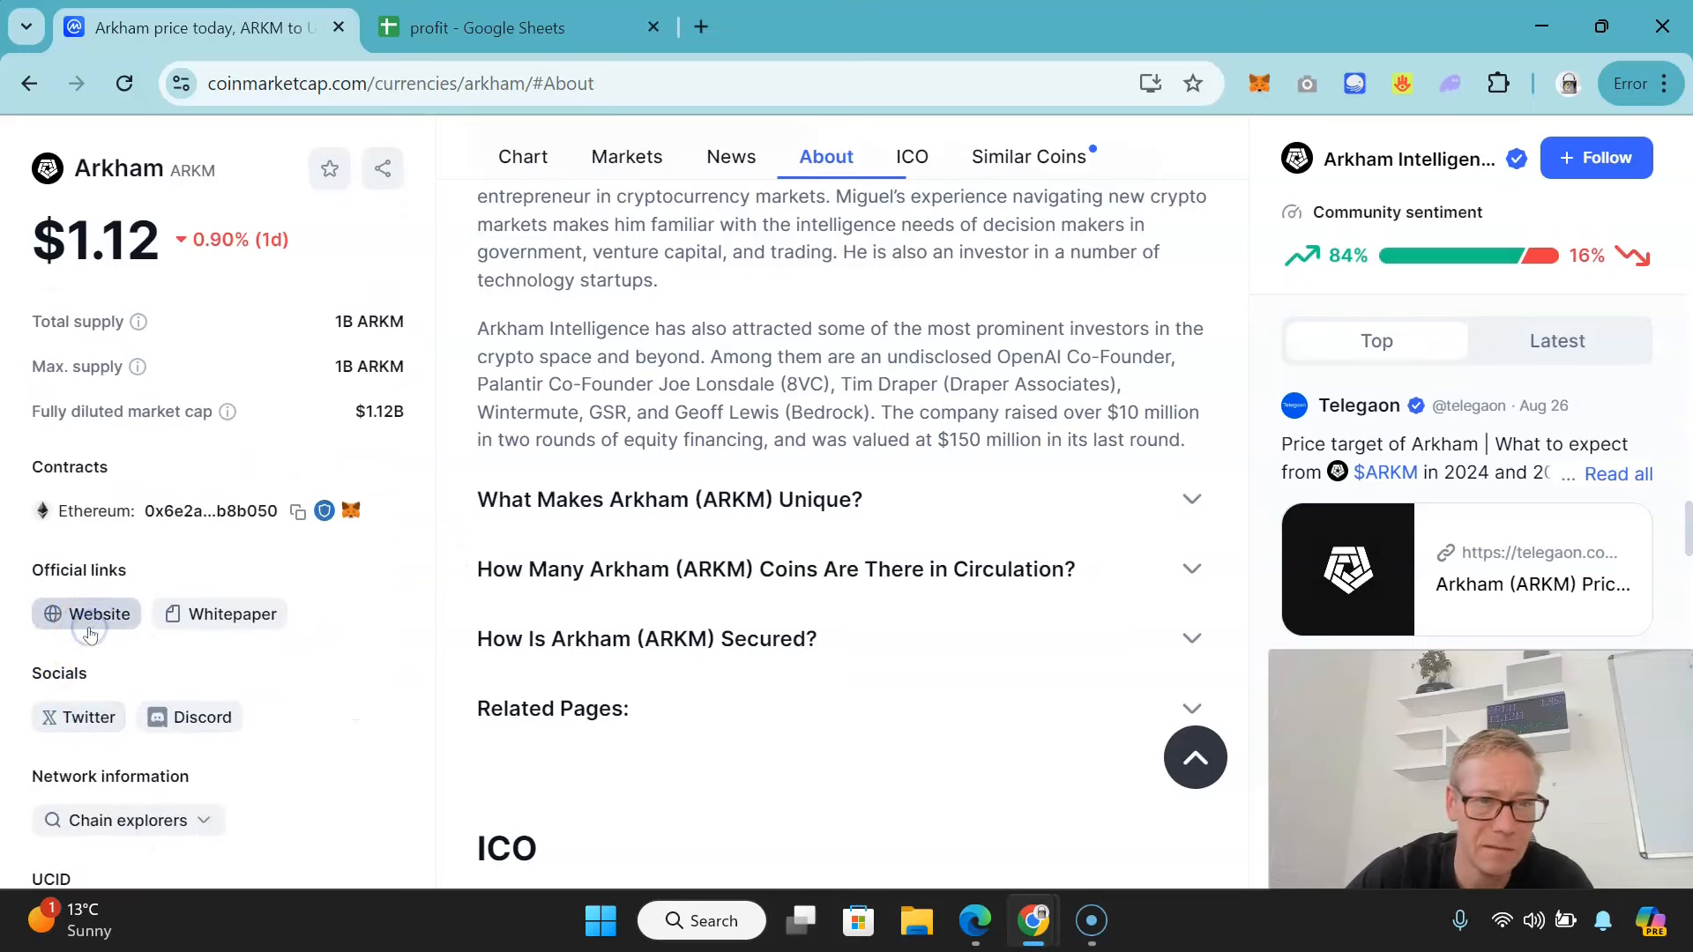
left_click(98, 614)
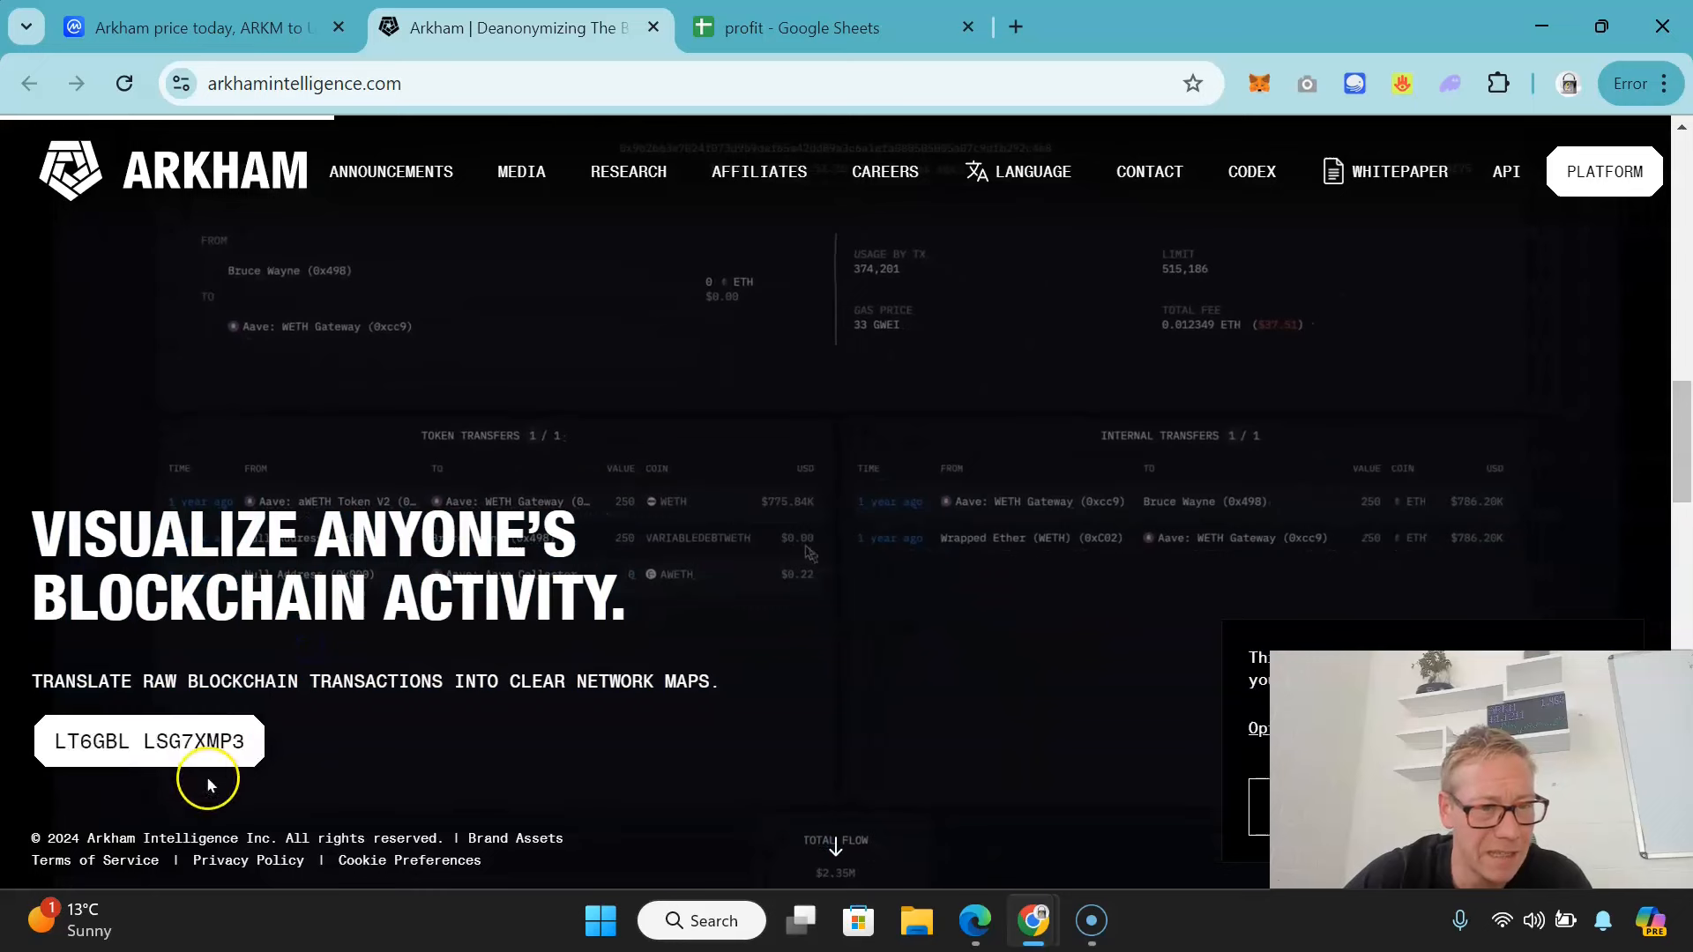
Open platform.arkhamintelligence.com showing Uniswap's $6.27 billion entity balance
left_click(148, 741)
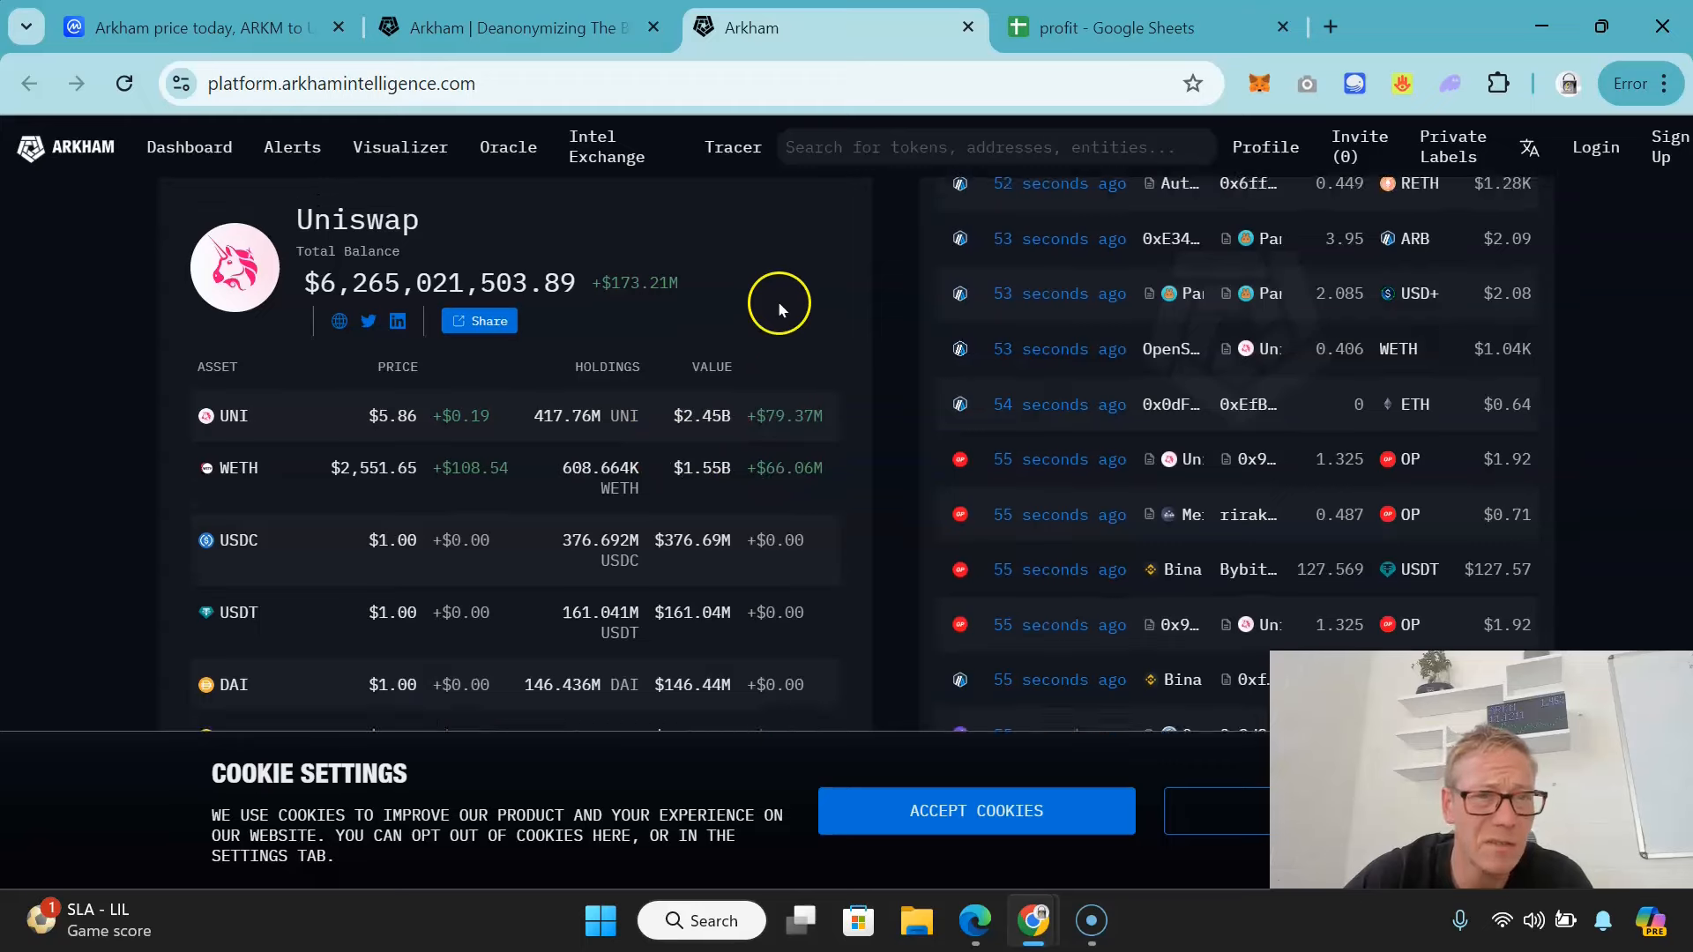
Search 'SNOO' in the Arkham platform, then return to the CoinMarketCap Arkham page
scroll("up", 3)
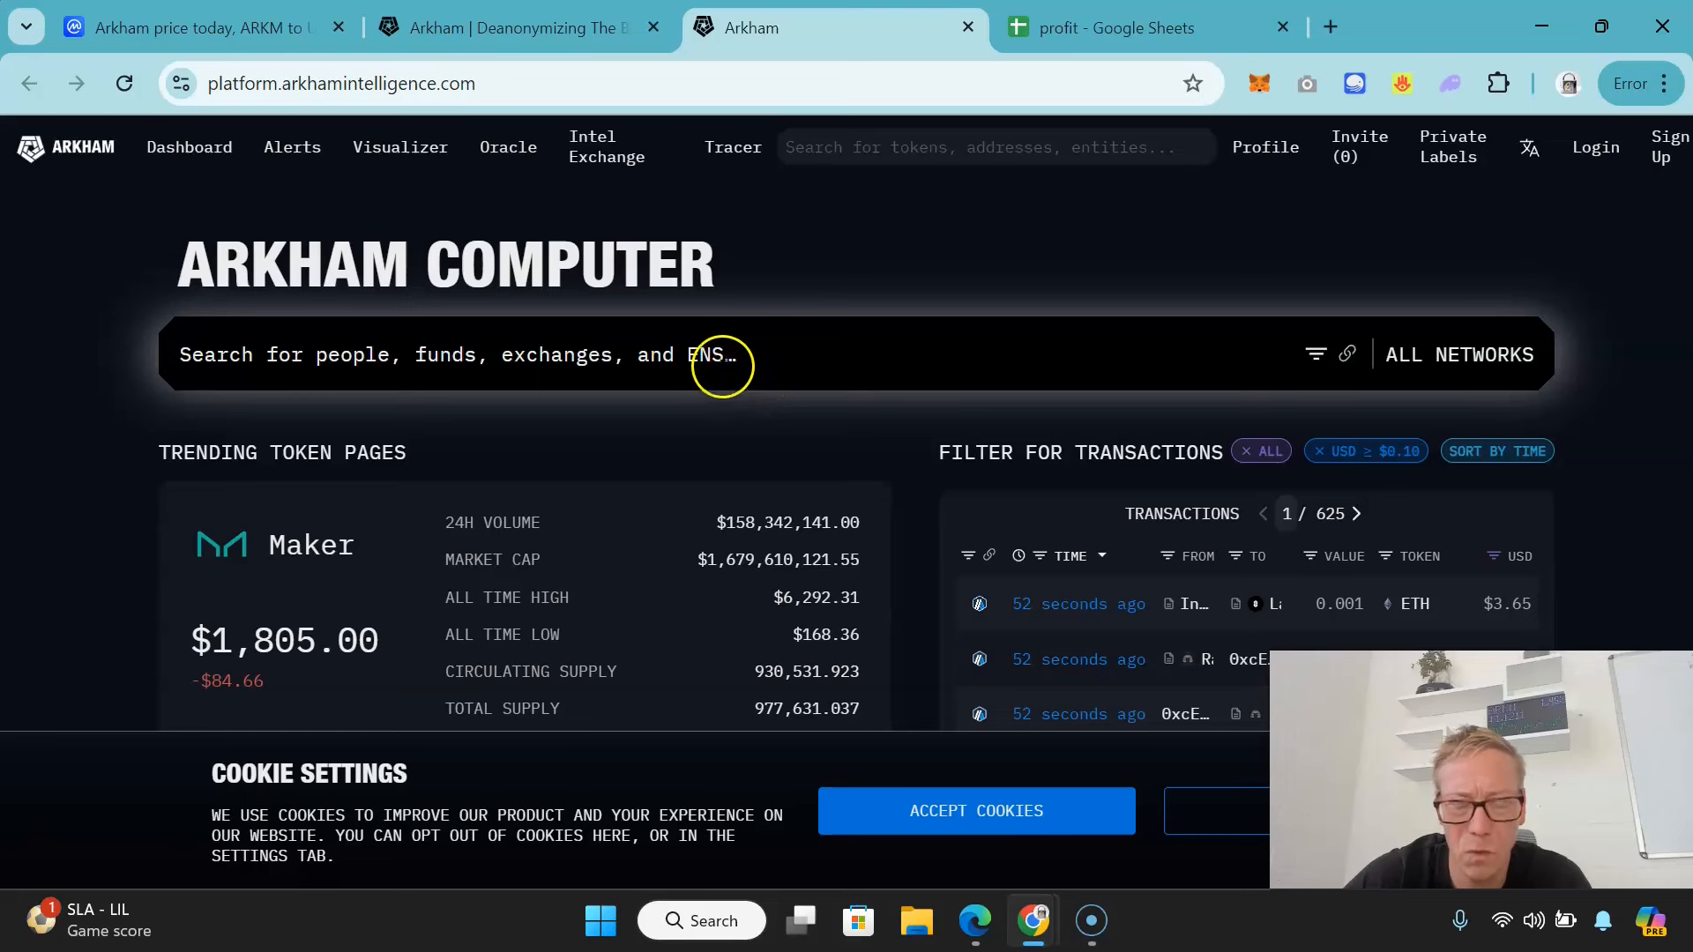
type("SNOO")
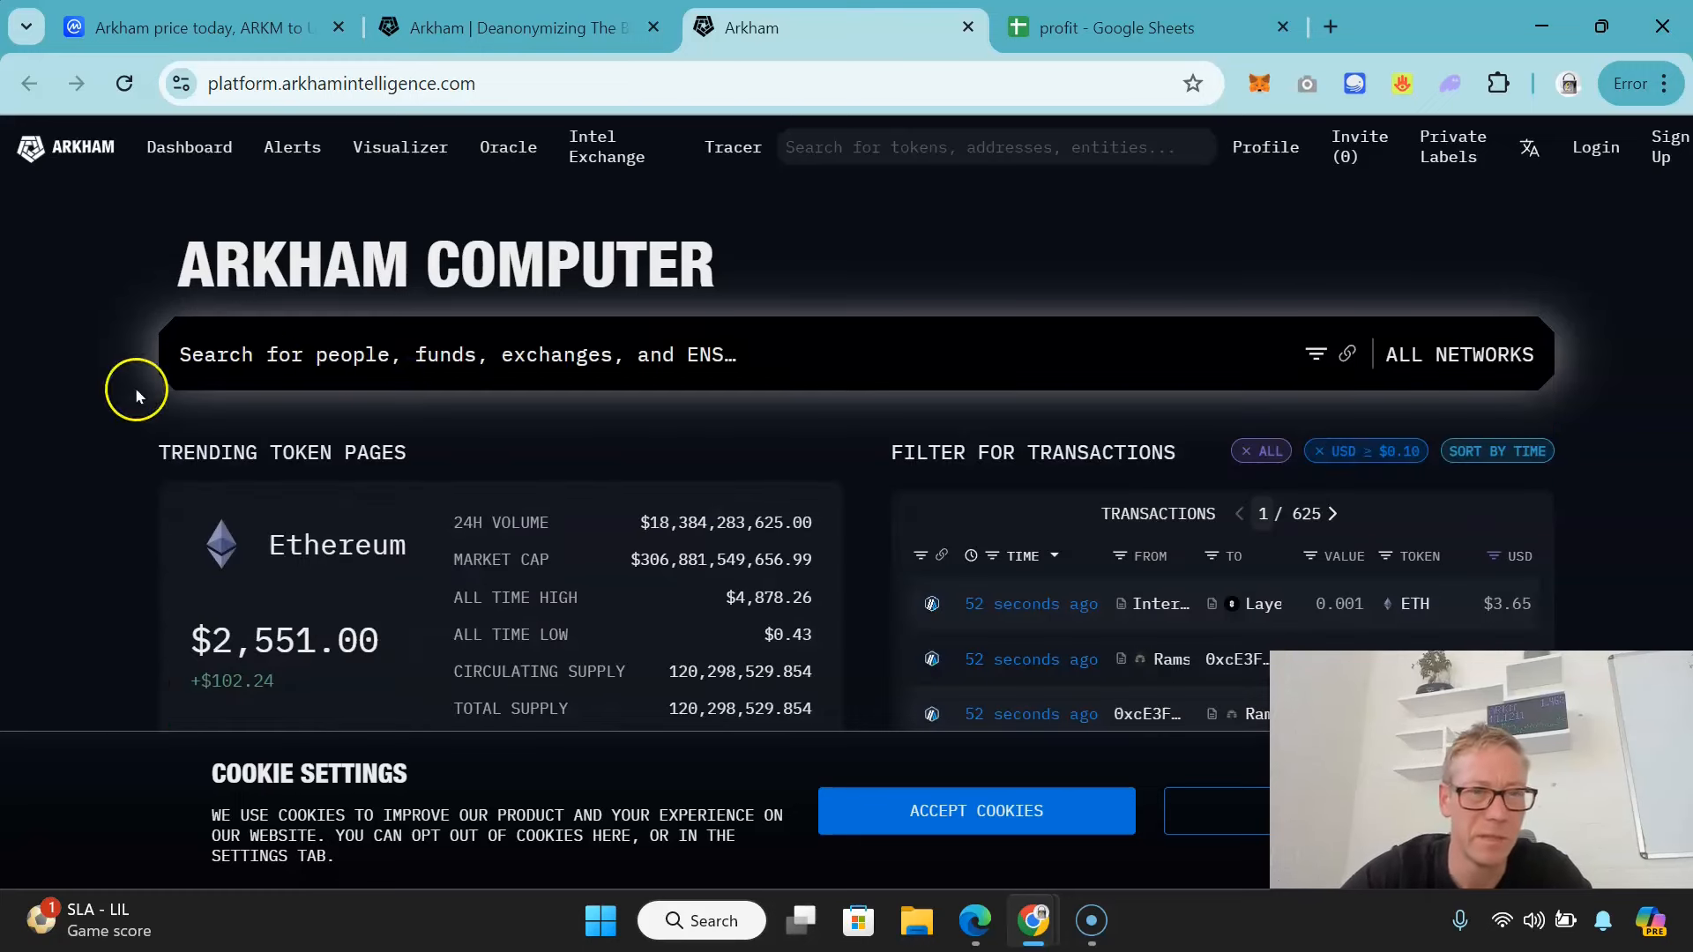
left_click(194, 26)
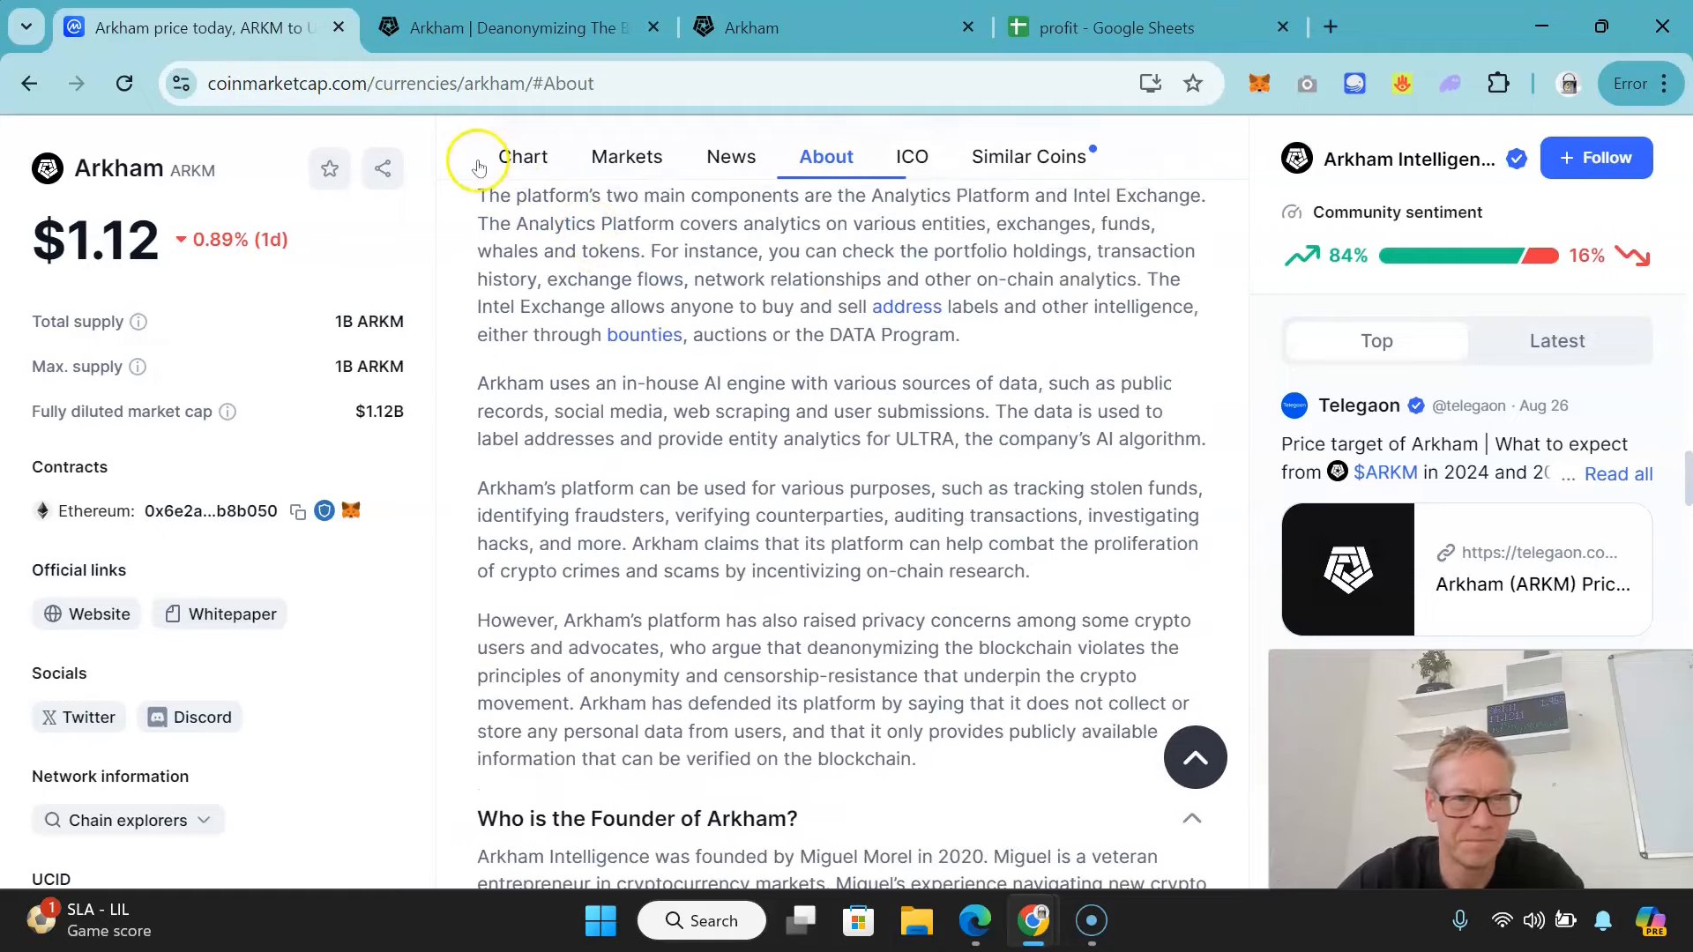
Show the ARKM chart on the All timeframe: +49.35%, $228.46M market cap, 204.6M circulating supply
left_click(522, 157)
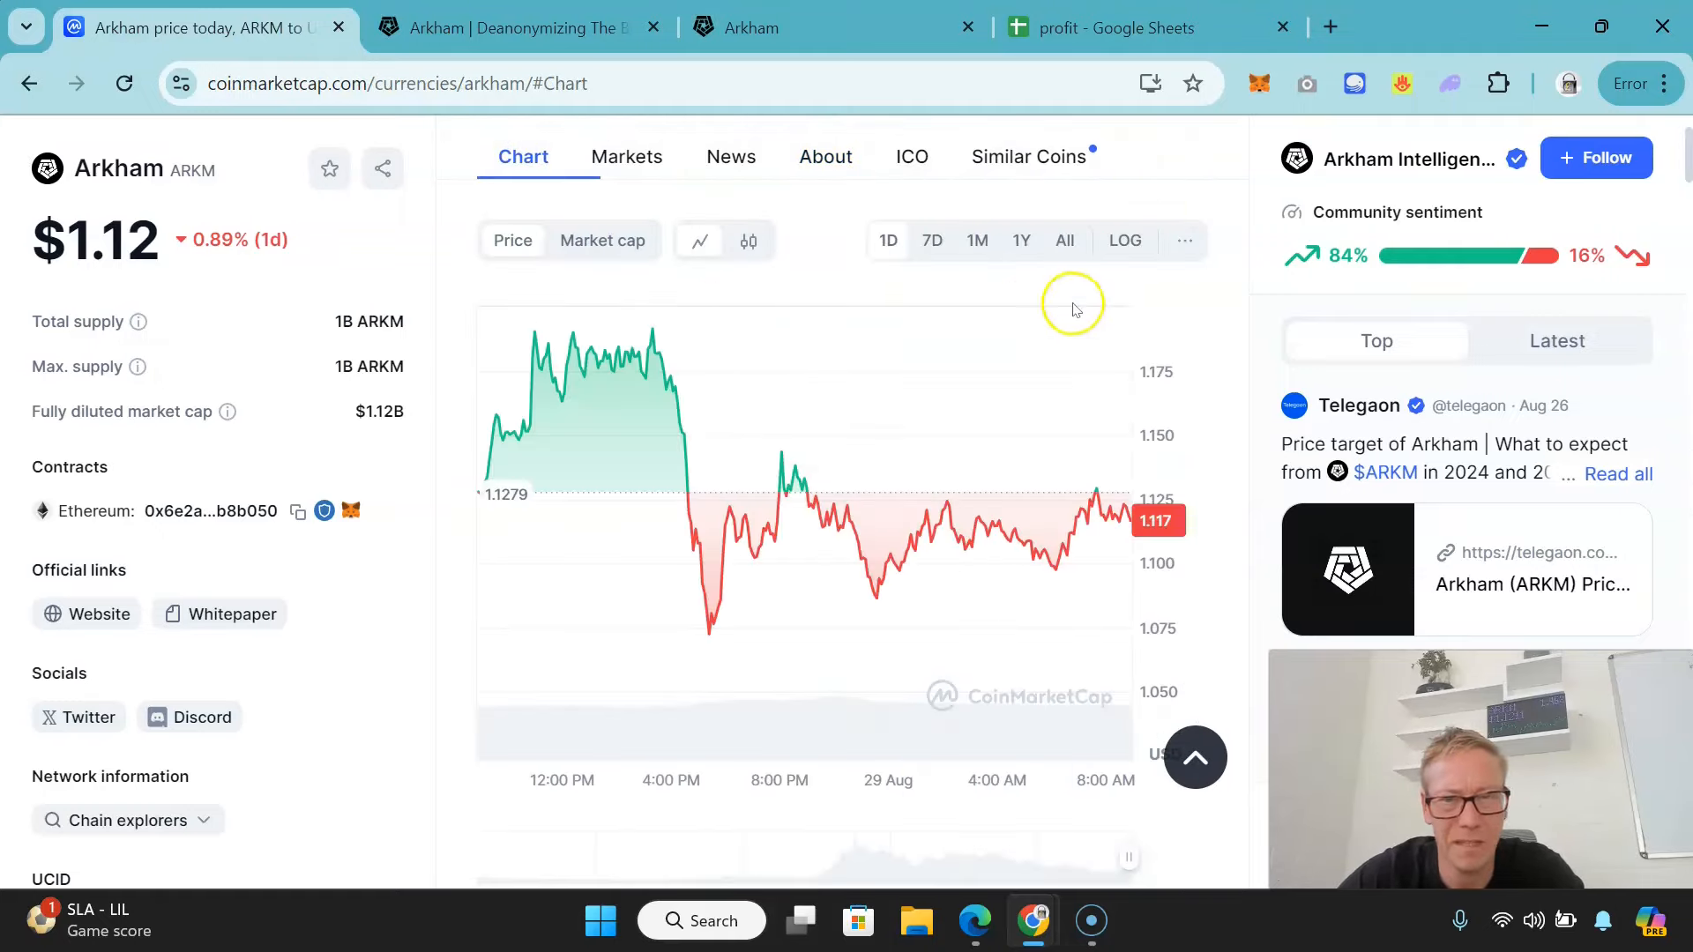
left_click(1063, 240)
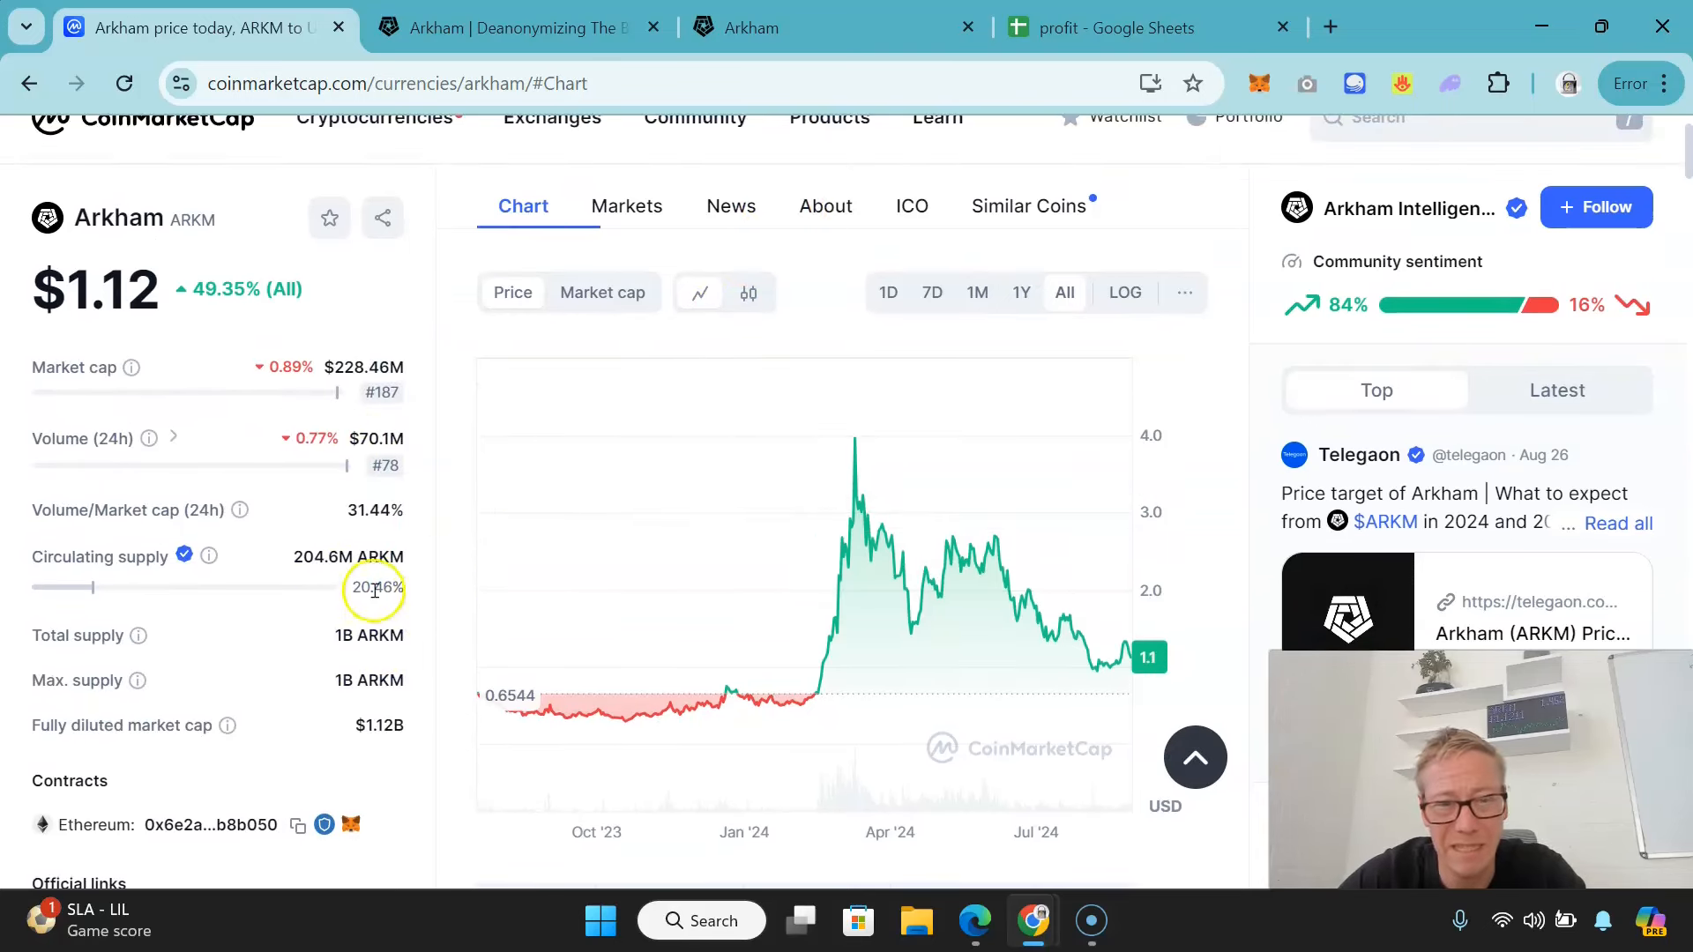
mouse_move(650, 179)
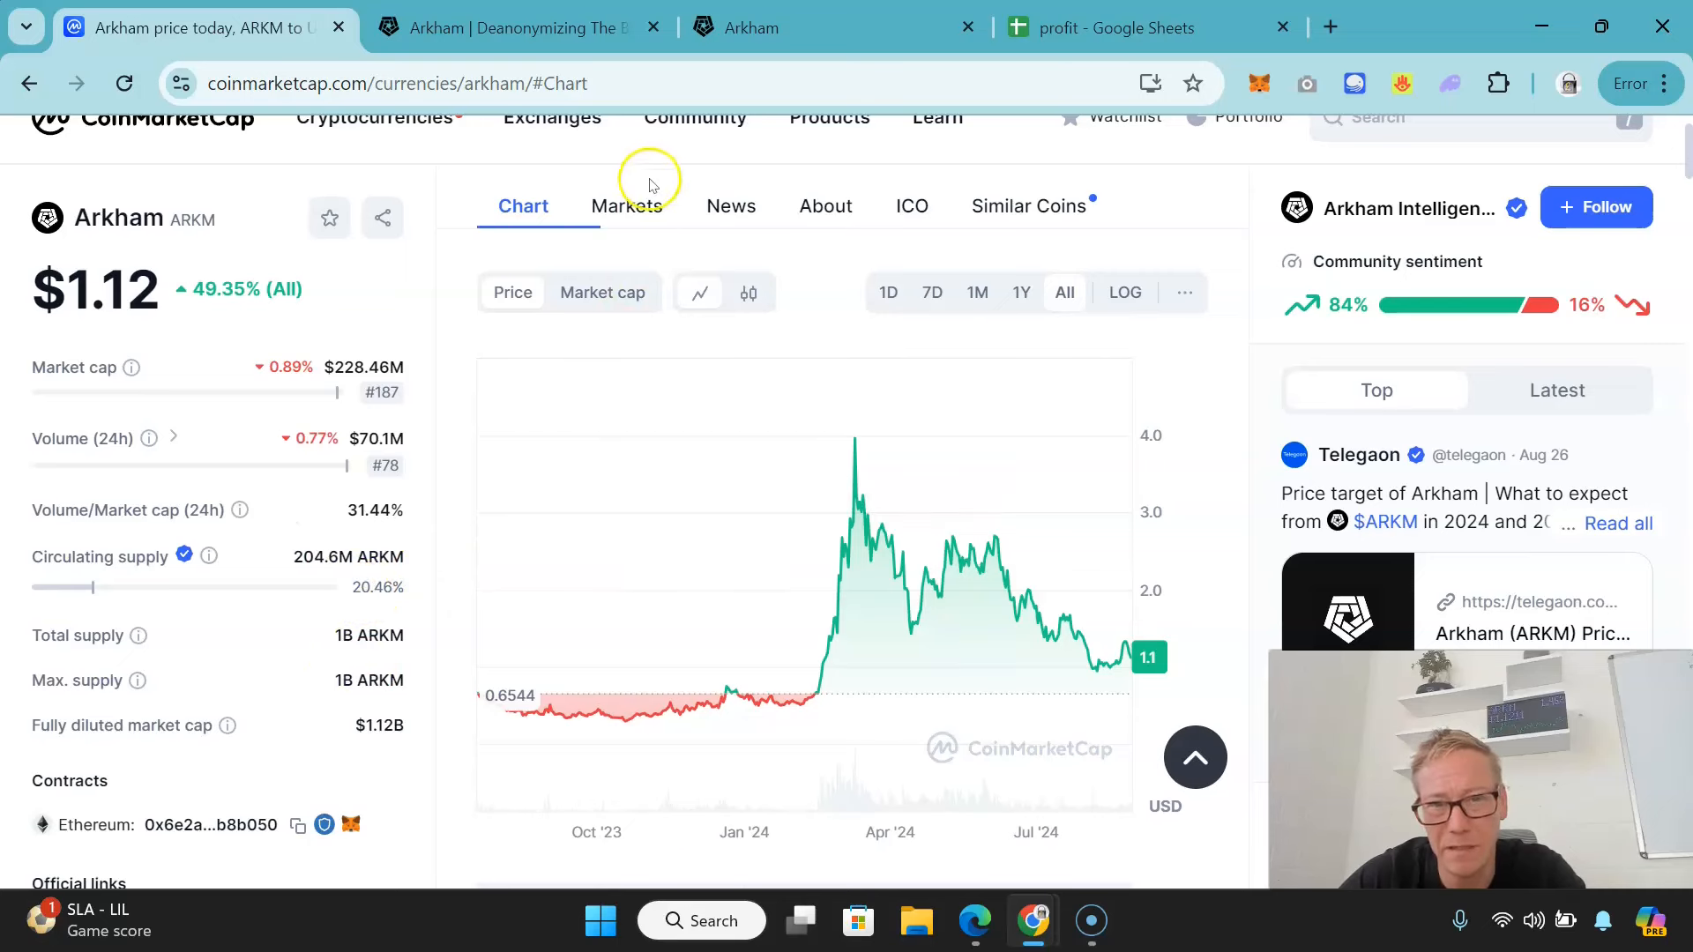
scroll("down", 3)
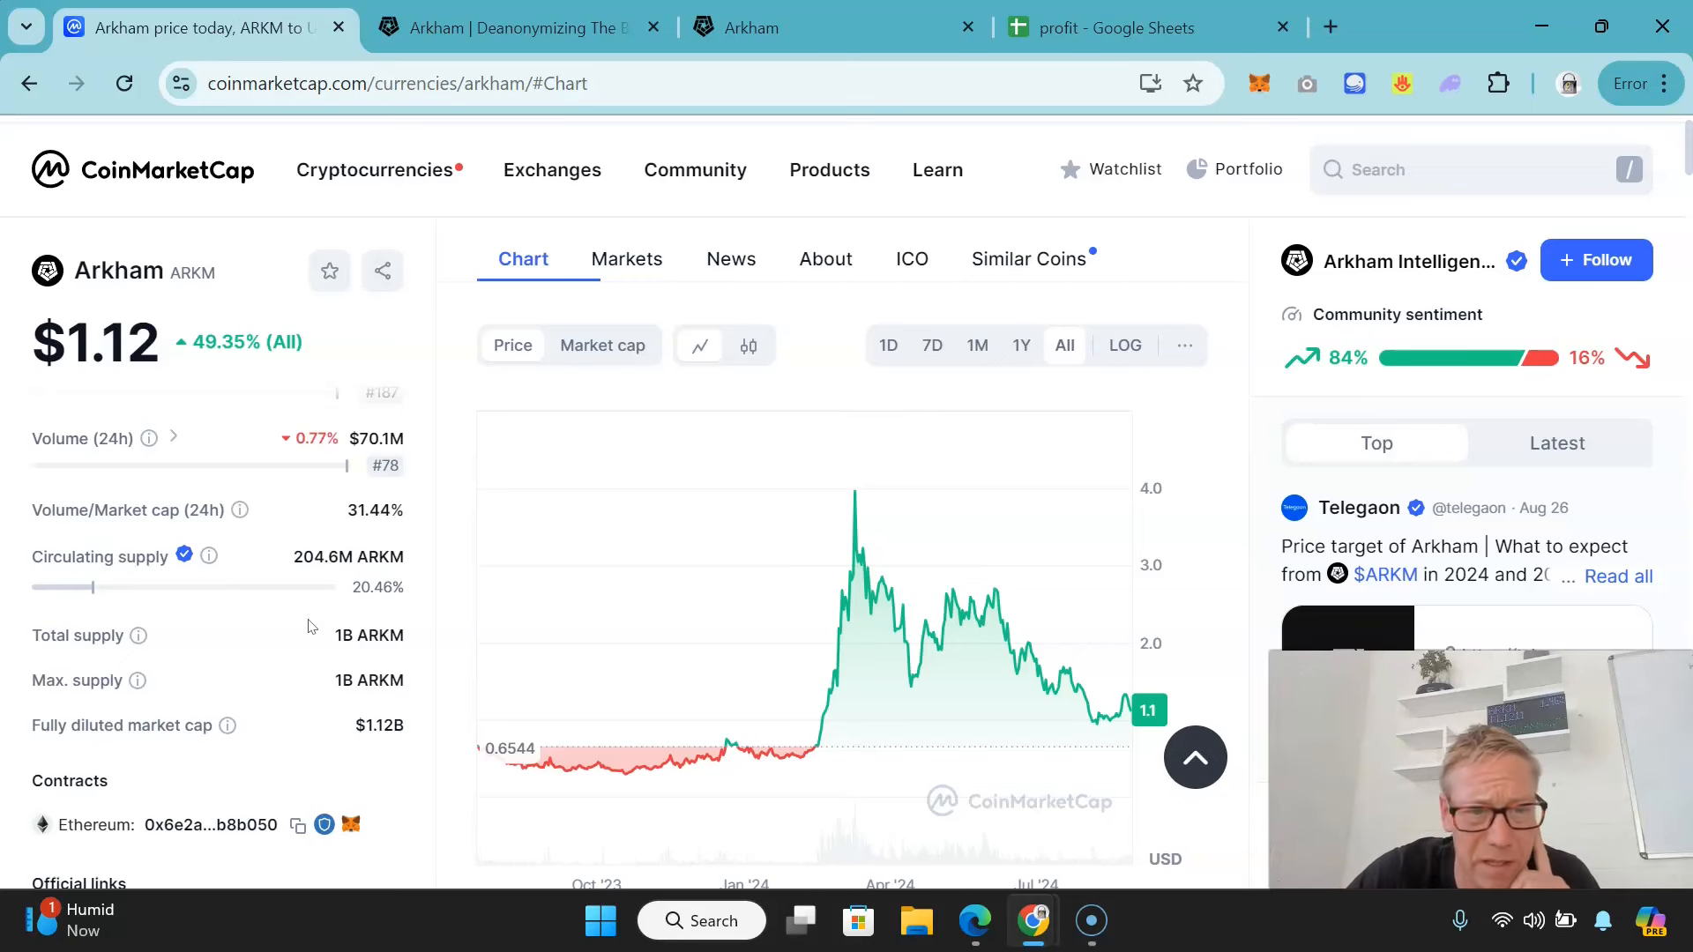
scroll("down", 3)
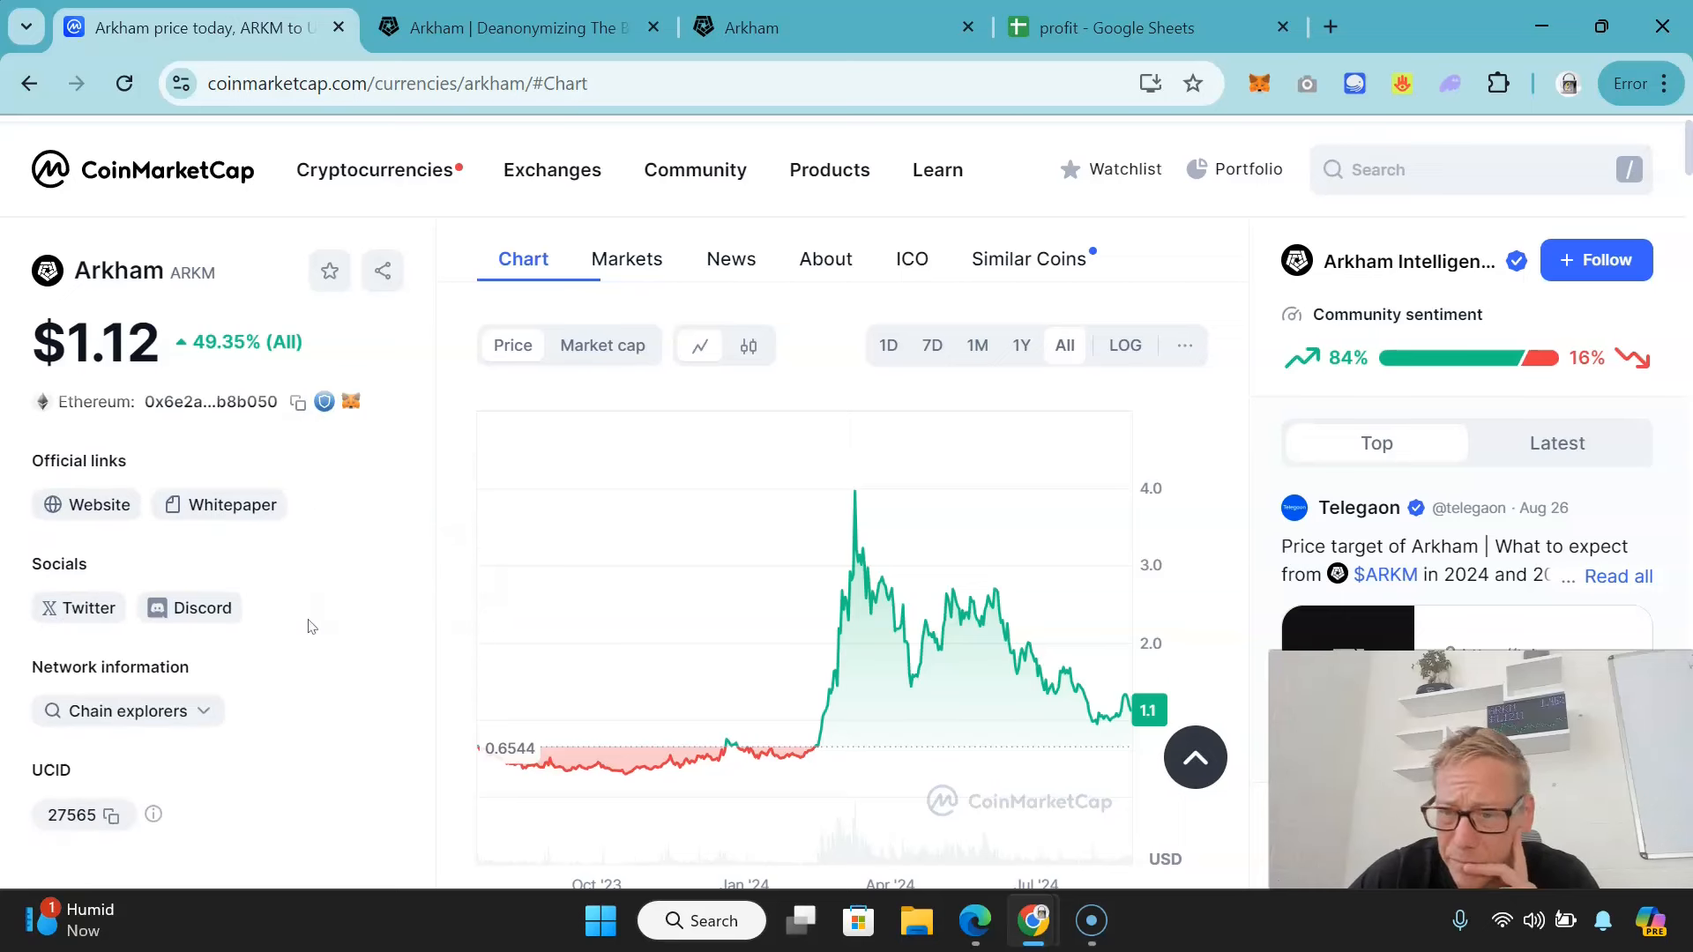
scroll("down", 3)
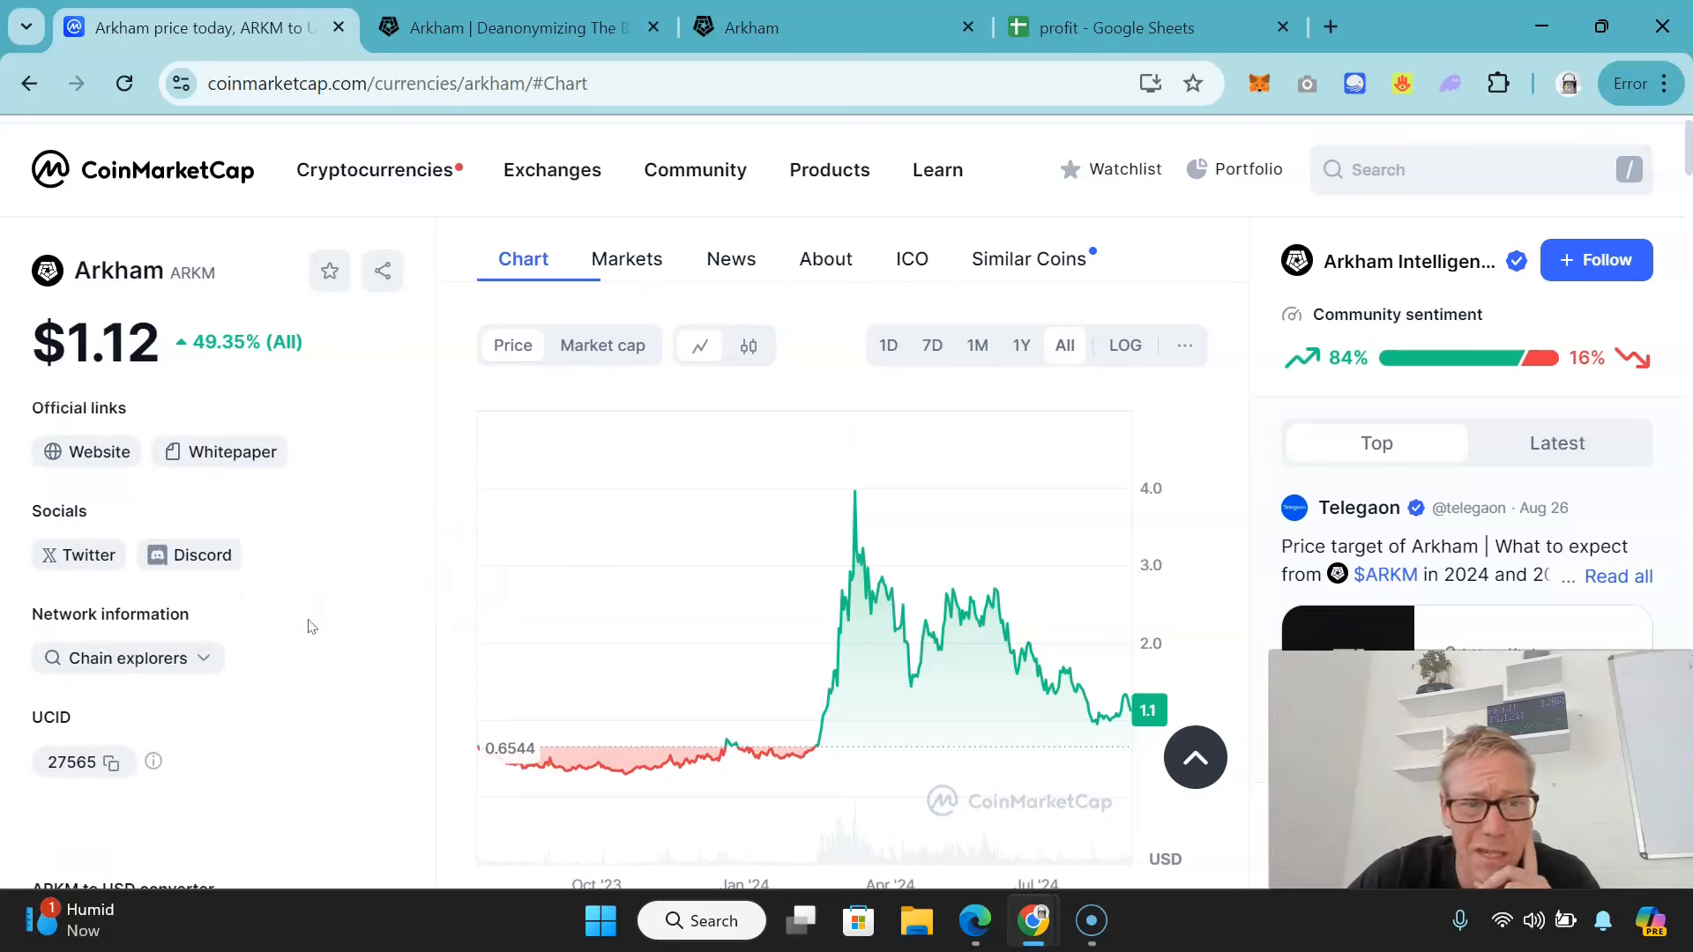
scroll("down", 3)
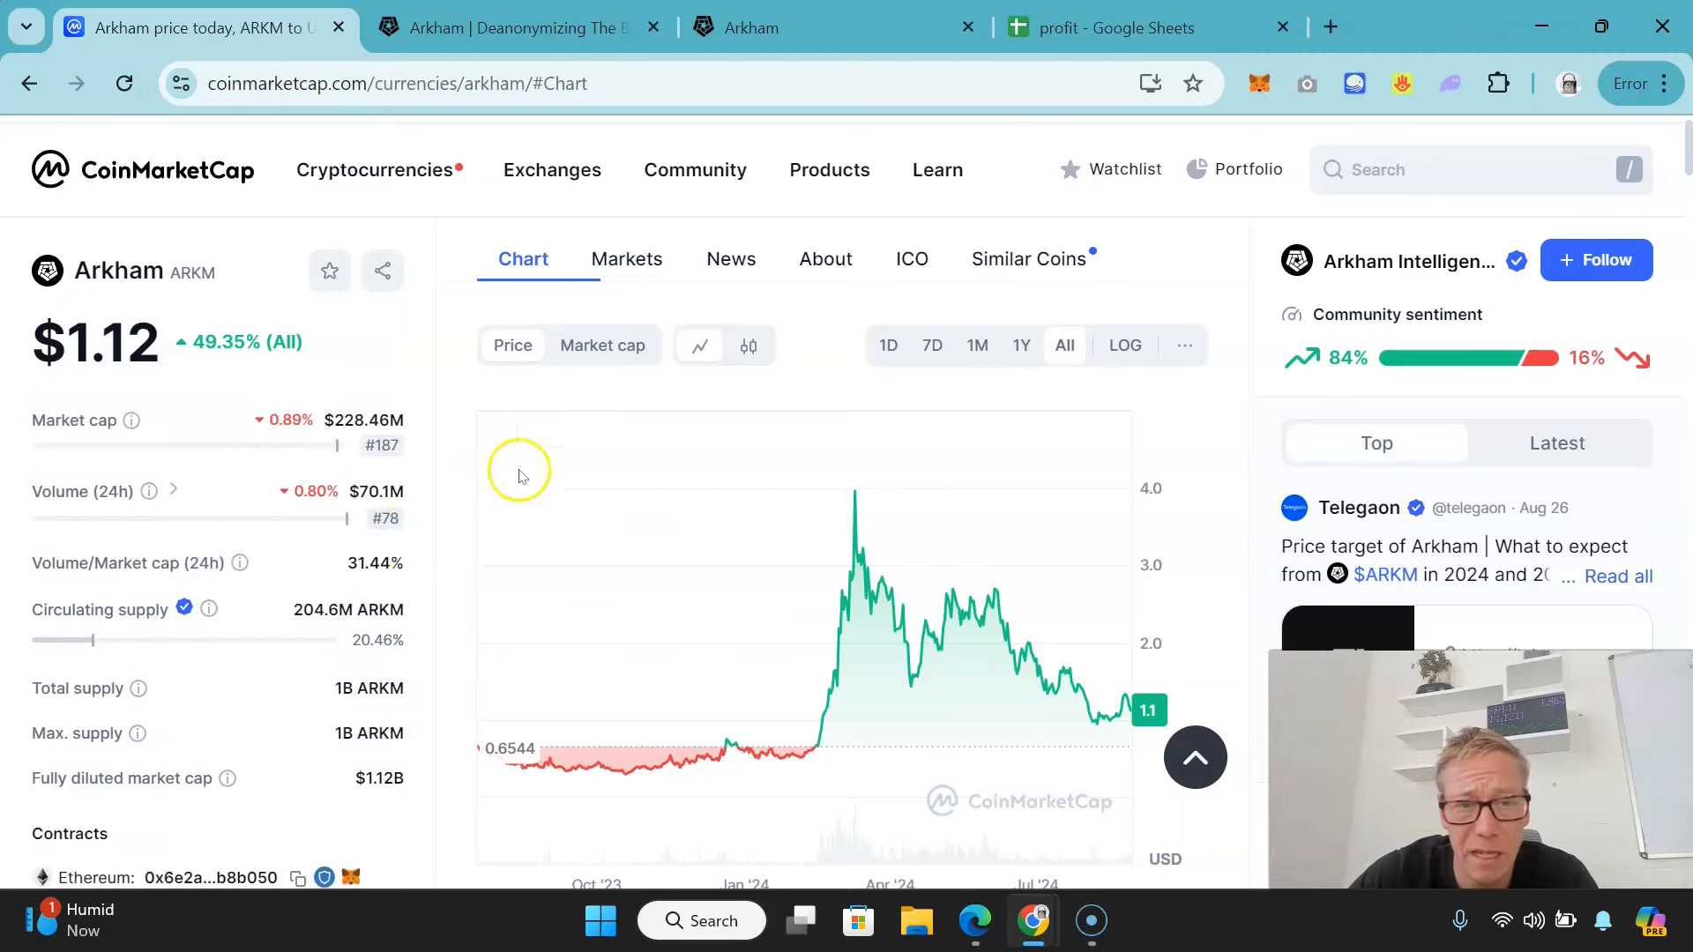
left_click(626, 257)
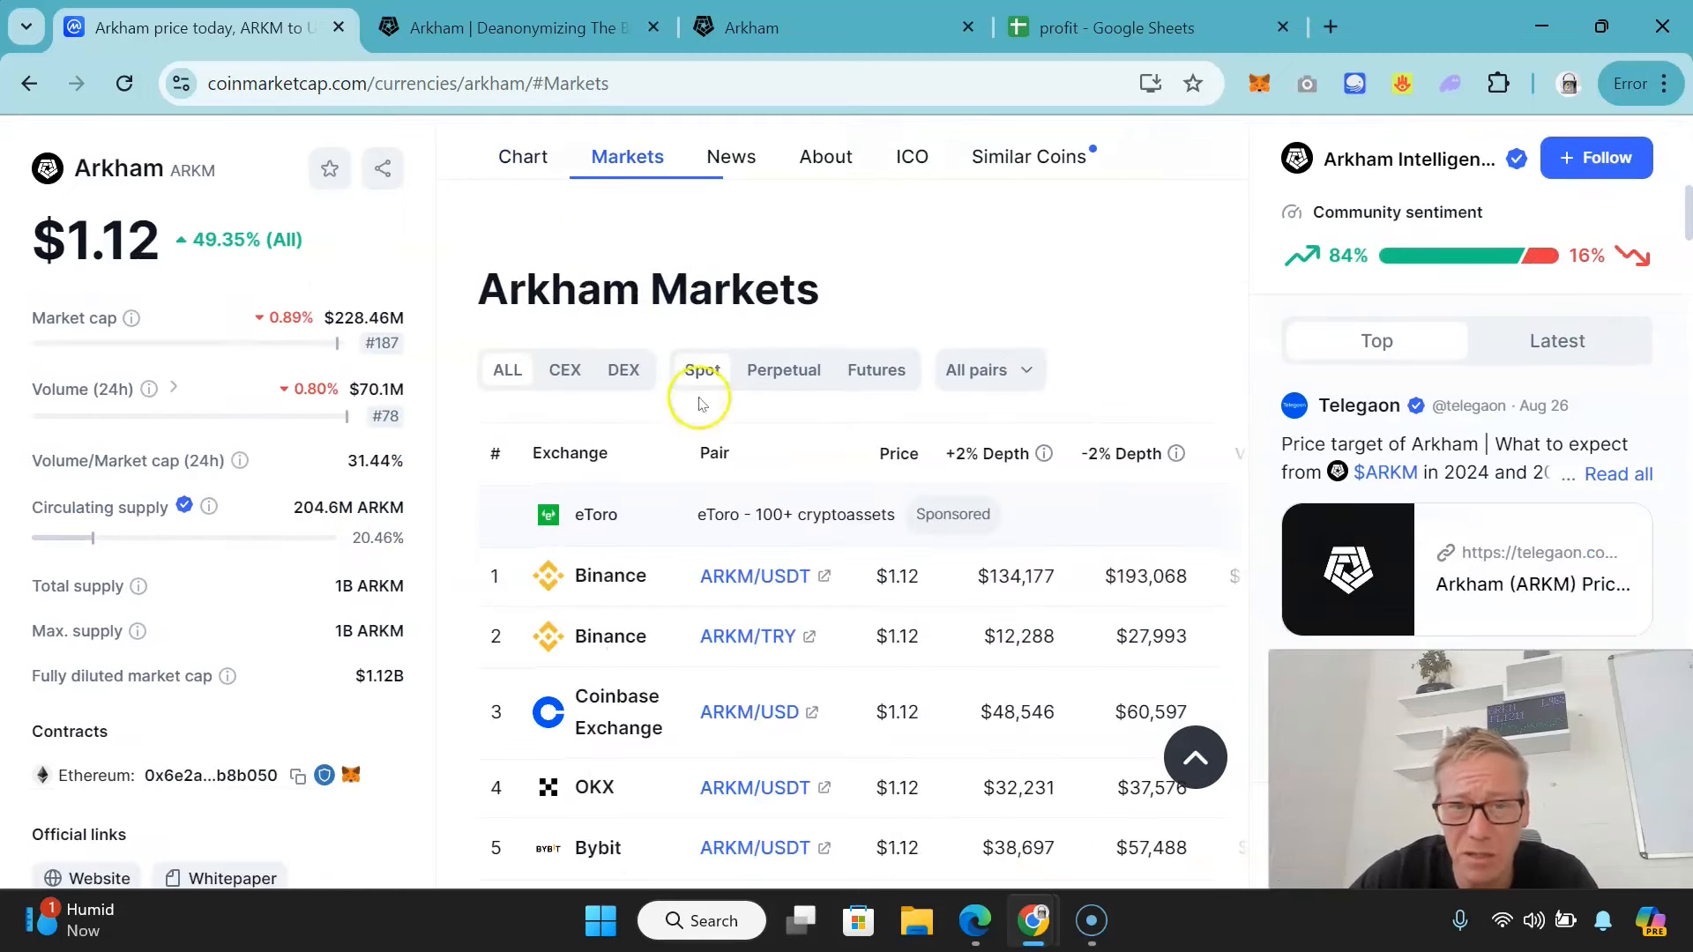
left_click(522, 157)
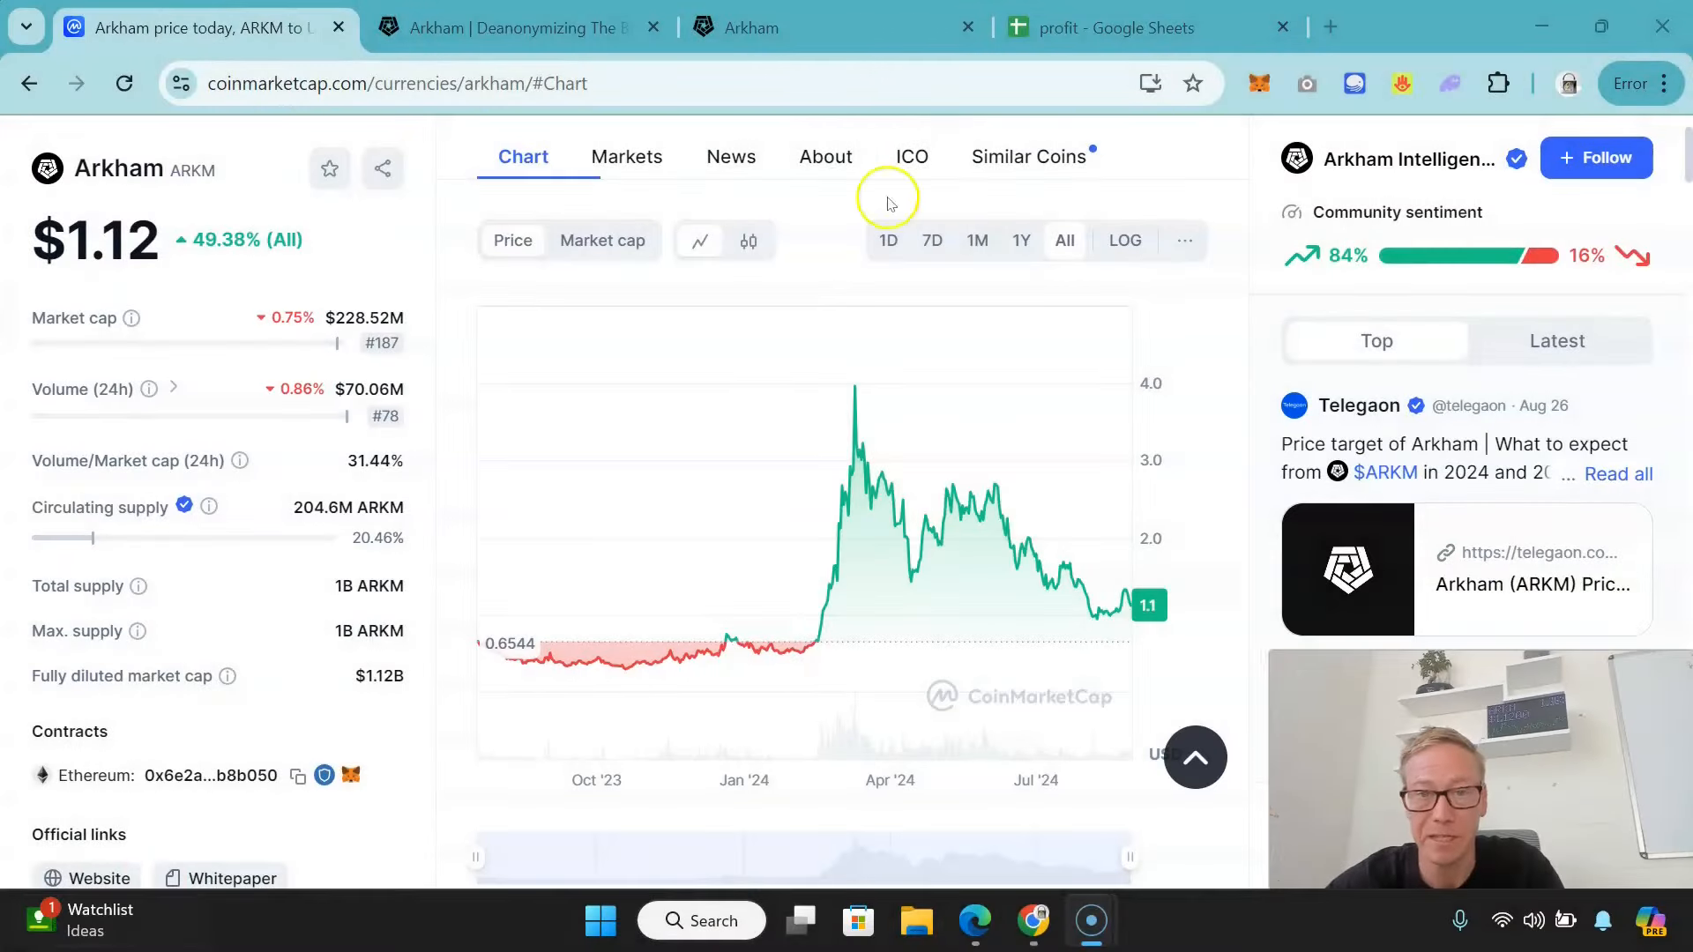
Switch to the 'profit - Google Sheets' tab listing coin prices, all-time highs and profit on $100
left_click(1101, 27)
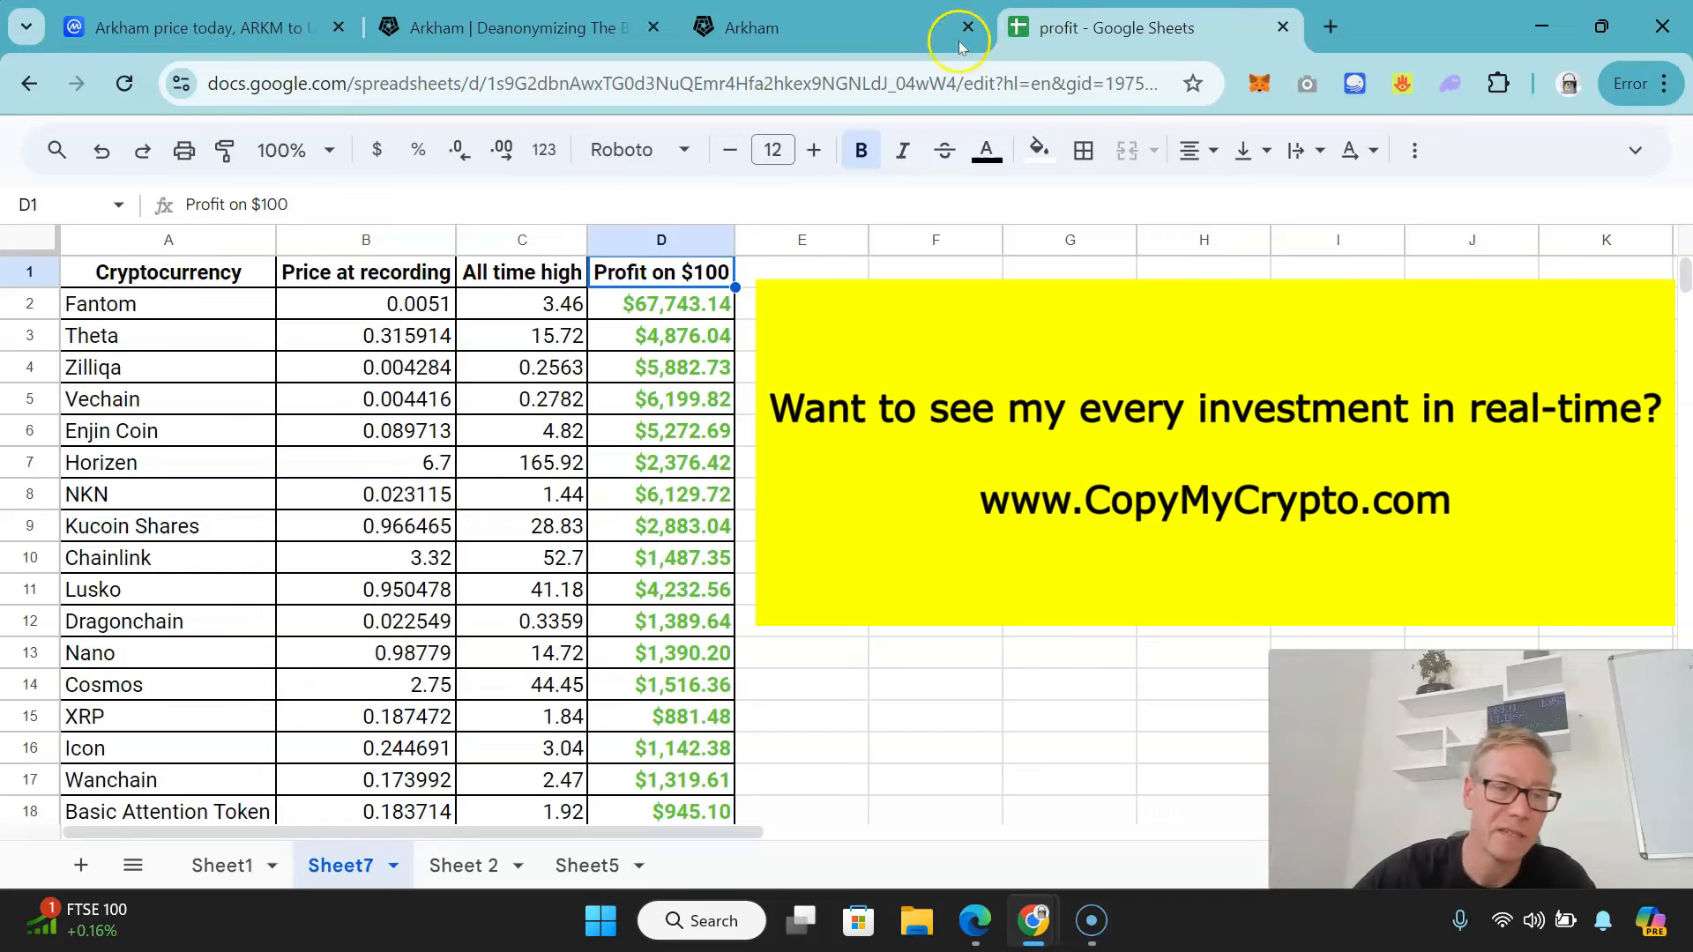
mouse_move(141, 452)
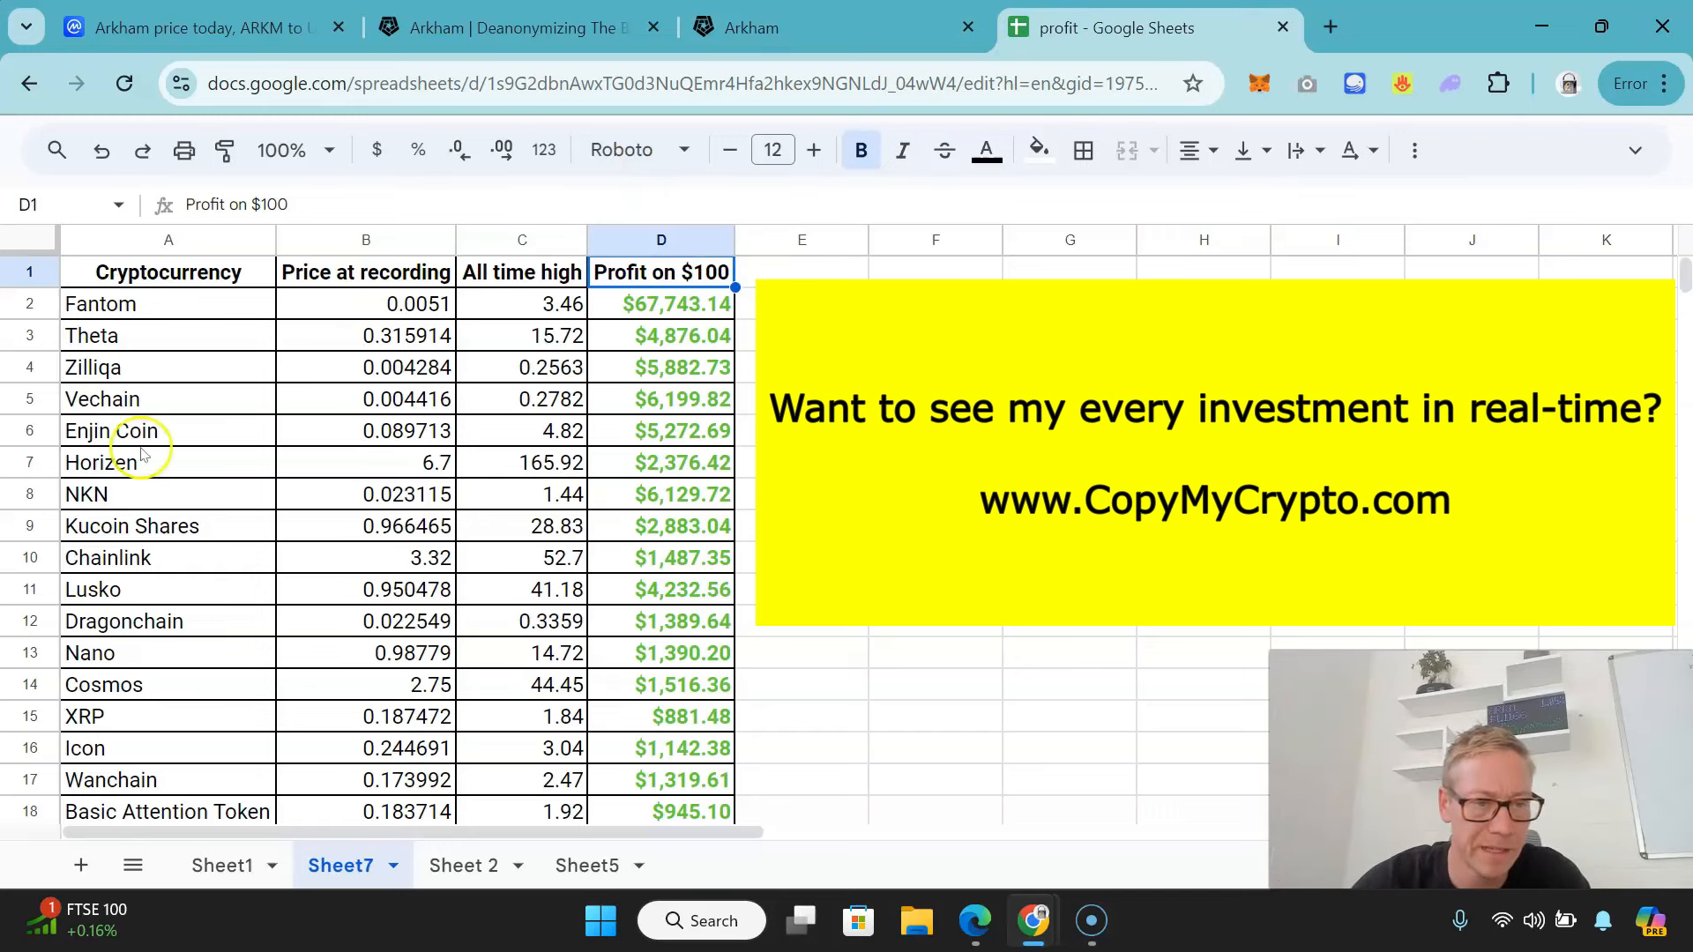